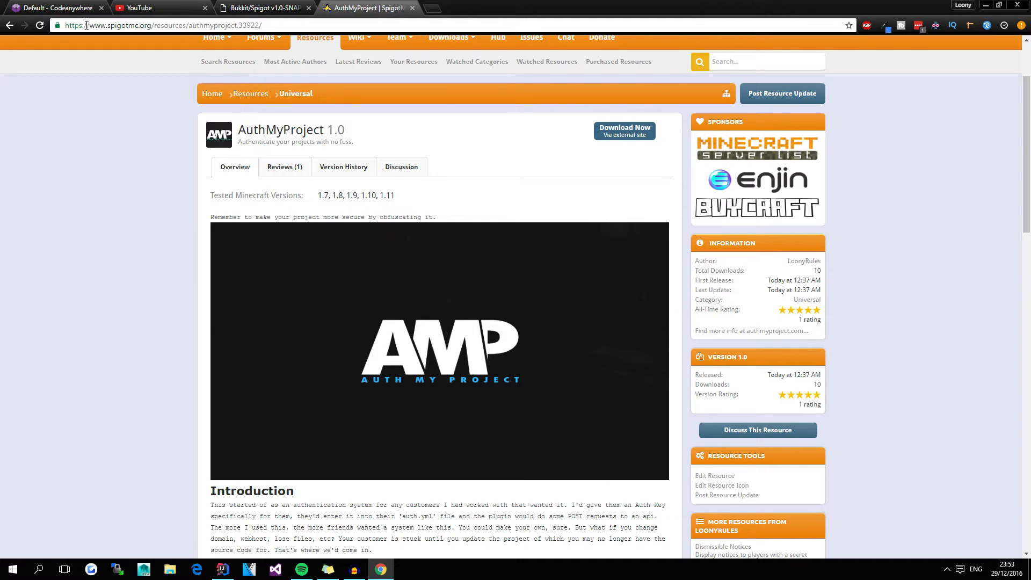
mouse_move(40, 25)
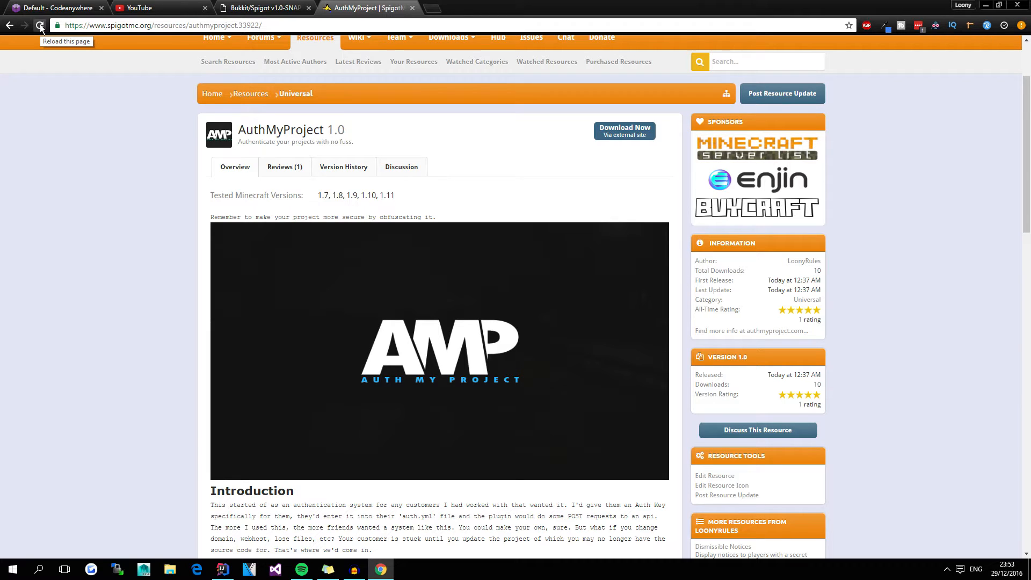
- Follow the Spigot resource page's Documentation link to docs.authmyproject.com/bukkit-spigot
scroll("down", 3)
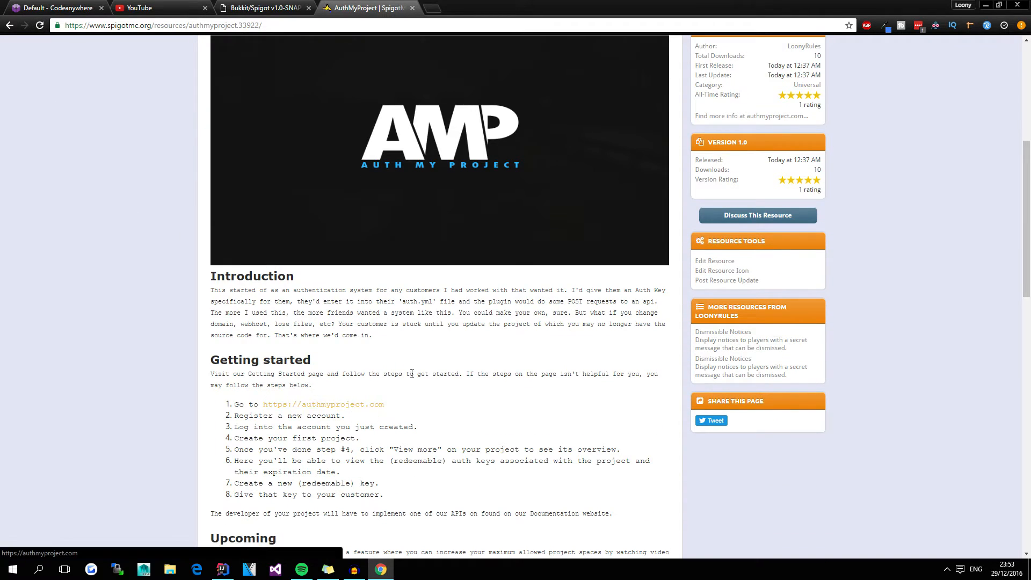
scroll("down", 3)
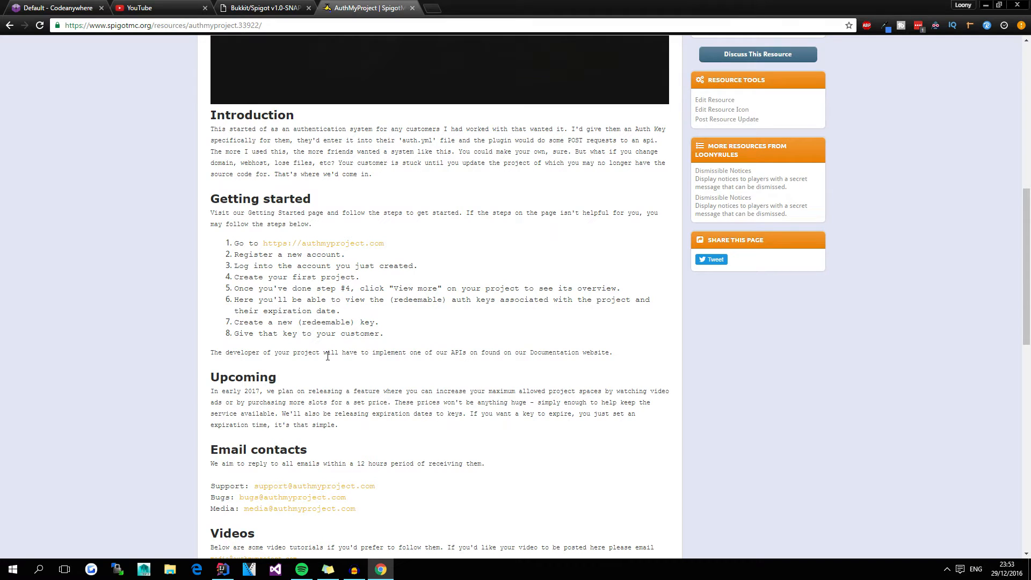
scroll("down", 3)
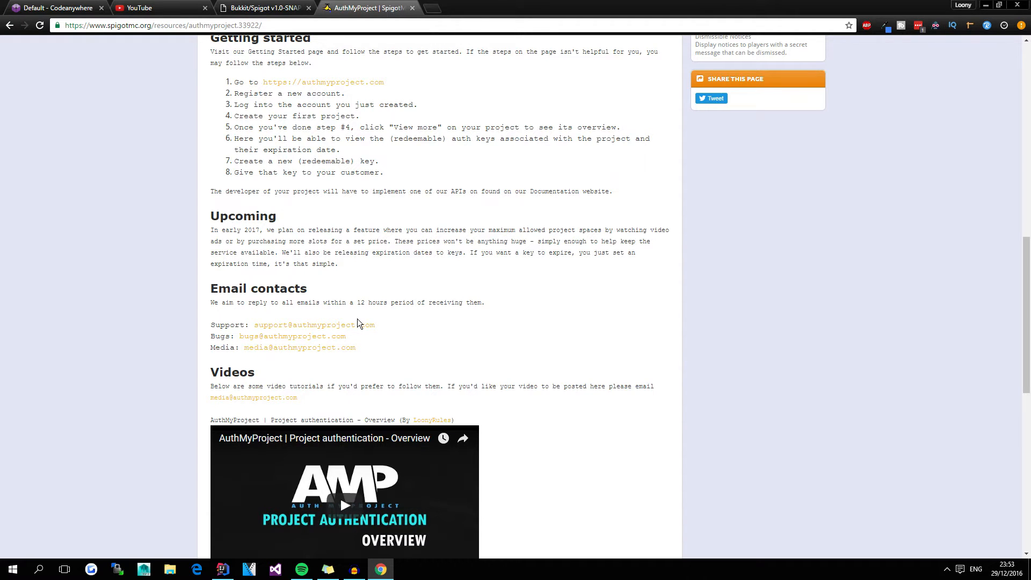
scroll("down", 3)
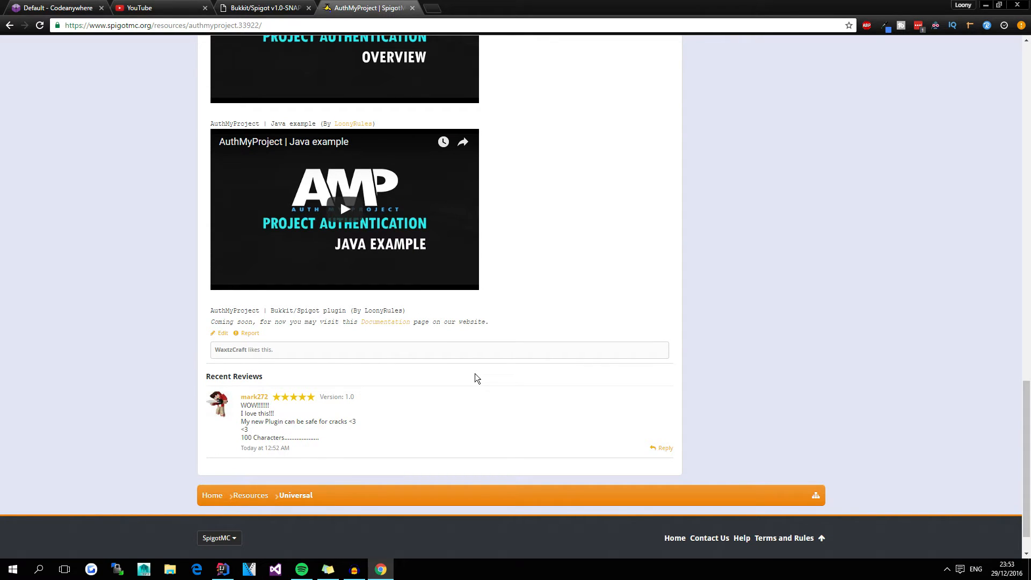
mouse_move(385, 325)
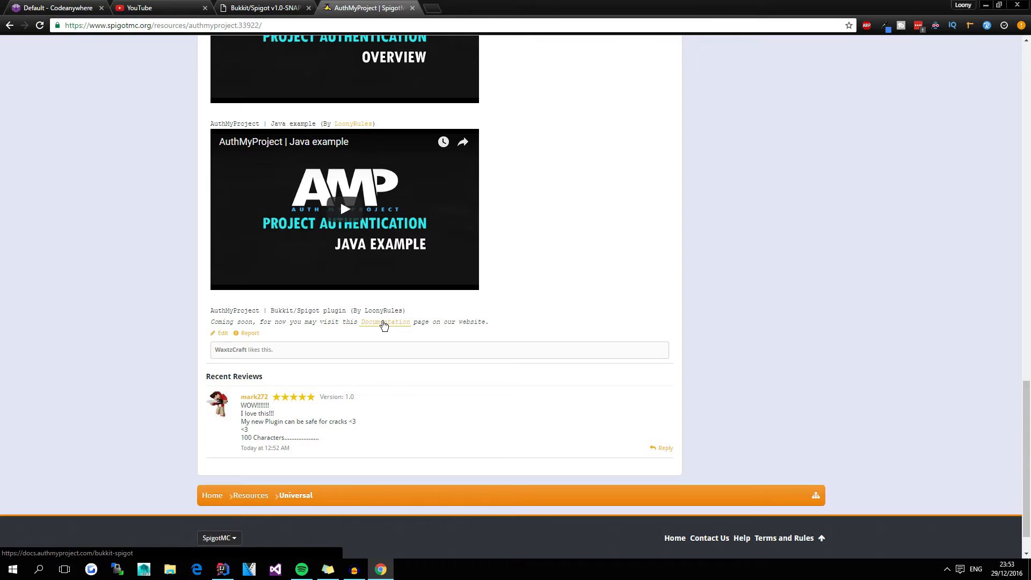
left_click_drag(210, 321, 431, 321)
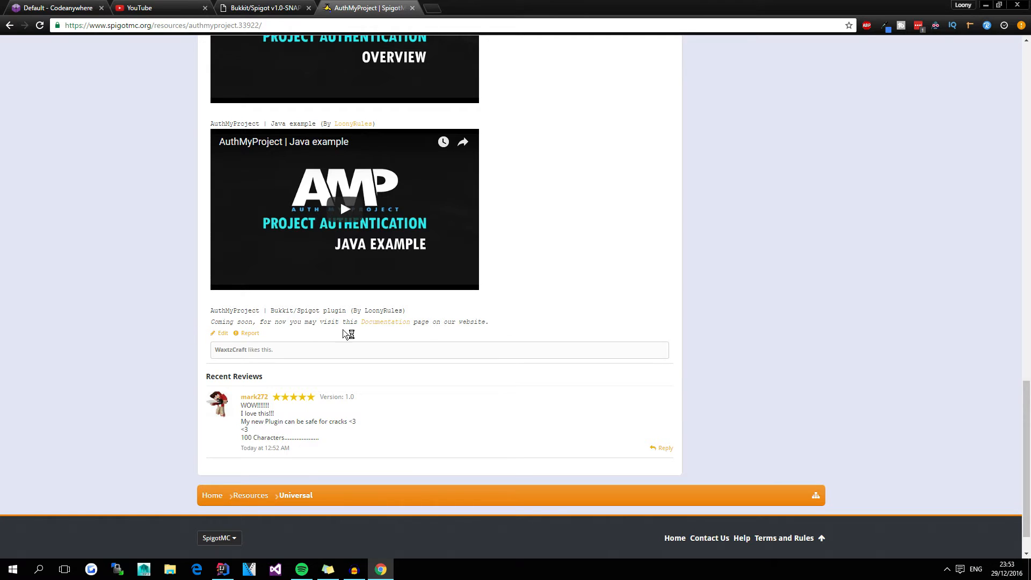
mouse_move(386, 321)
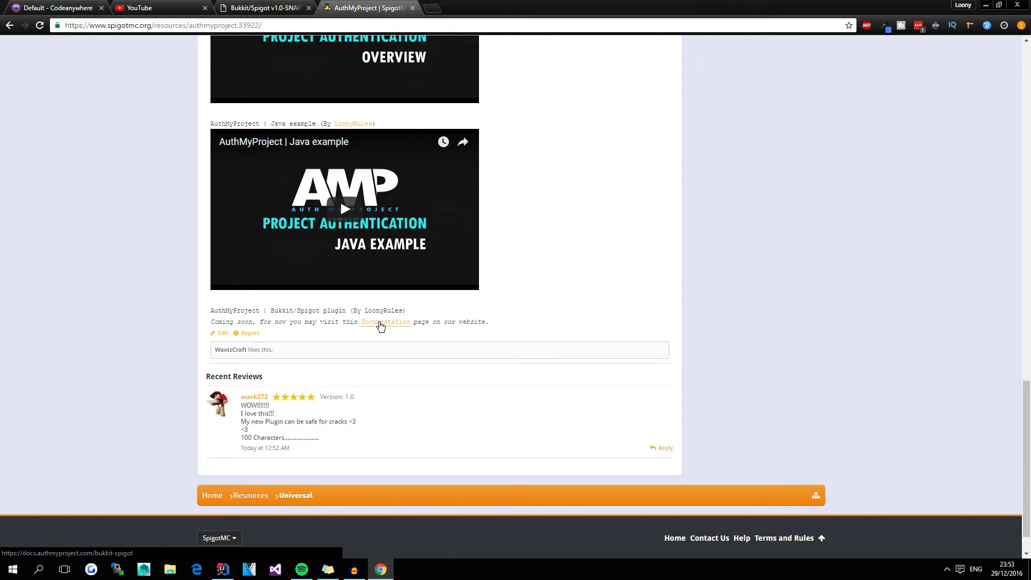
left_click(385, 321)
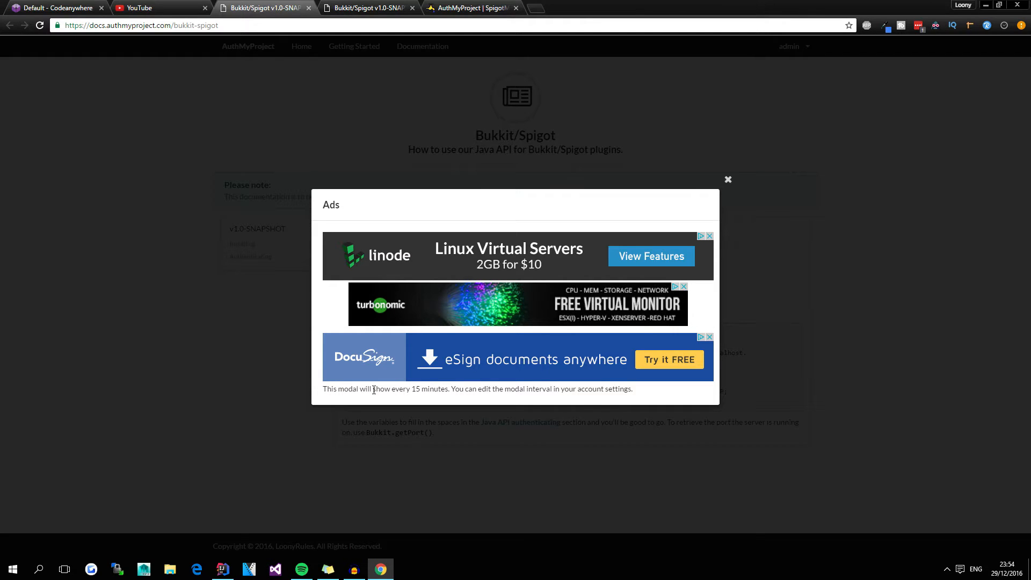
mouse_move(273, 276)
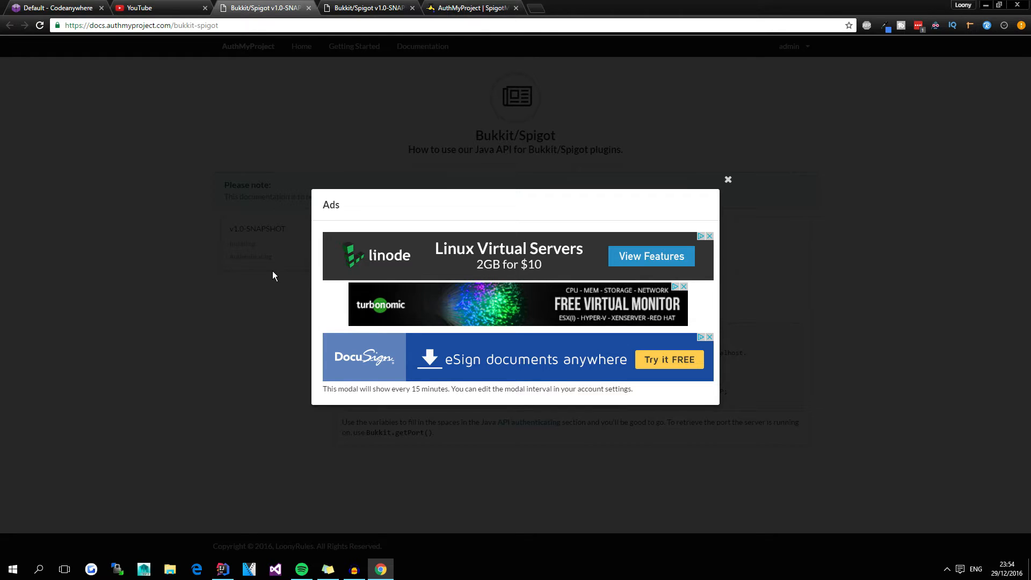
mouse_move(612, 164)
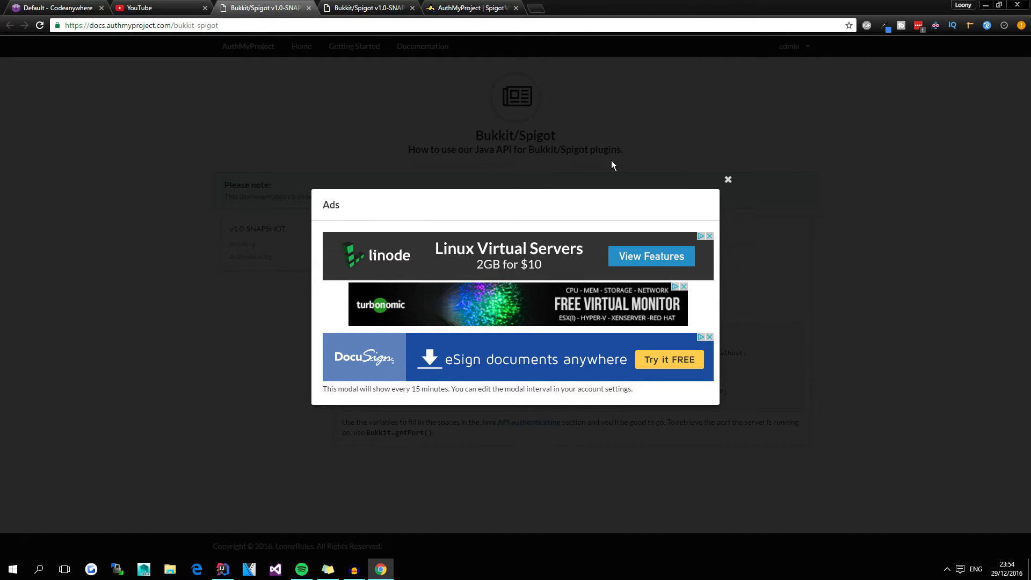
mouse_move(727, 183)
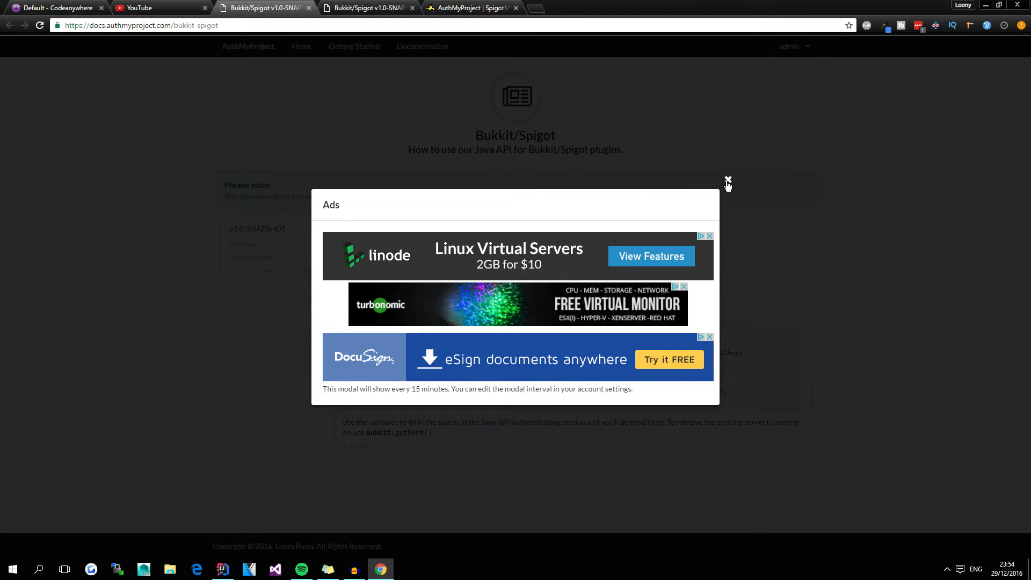
- Dismiss the ads notice and reach the Java v1.0-SNAPSHOT page with Maven dependency instructions
left_click(728, 180)
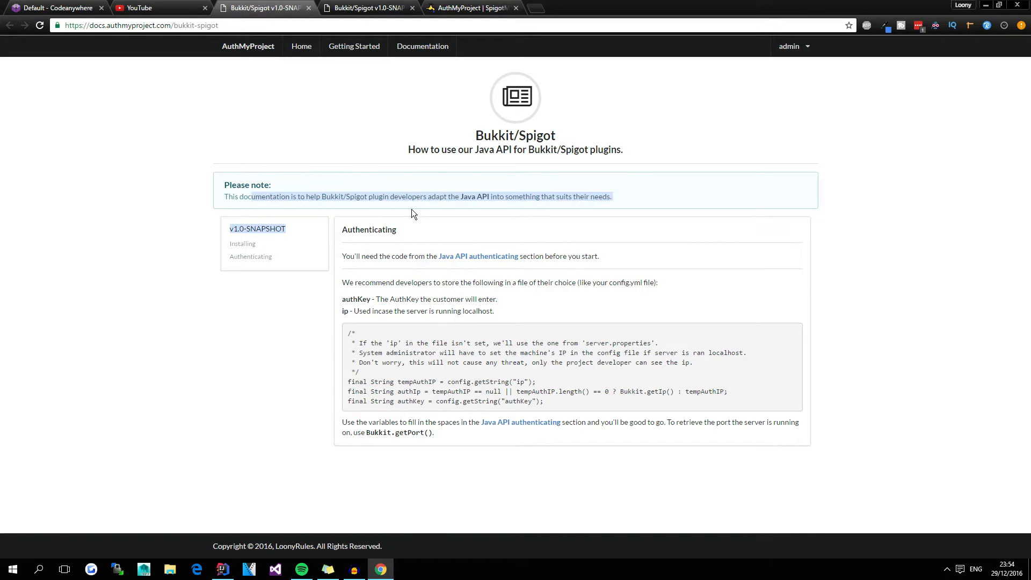
mouse_move(473, 200)
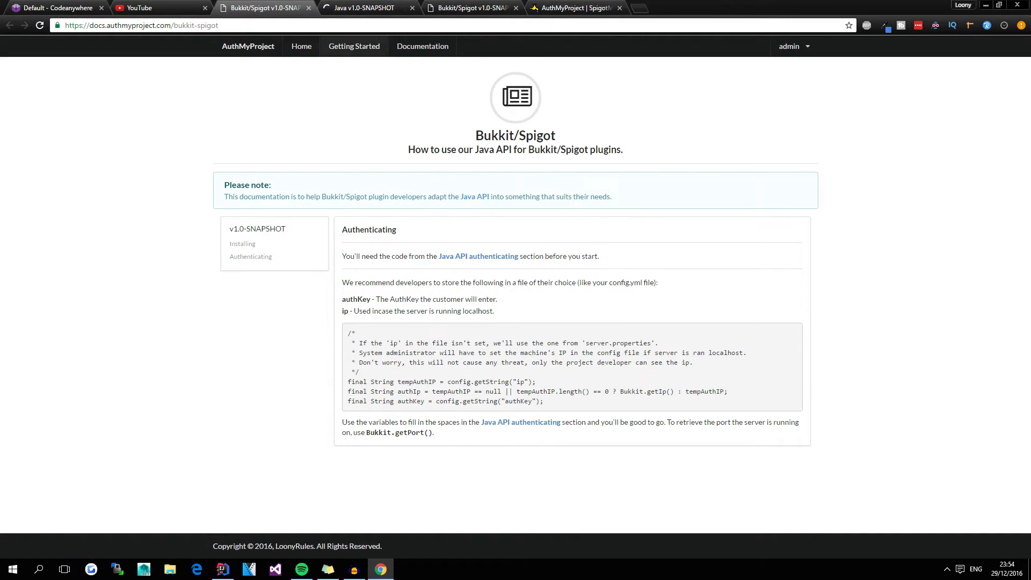
left_click(362, 8)
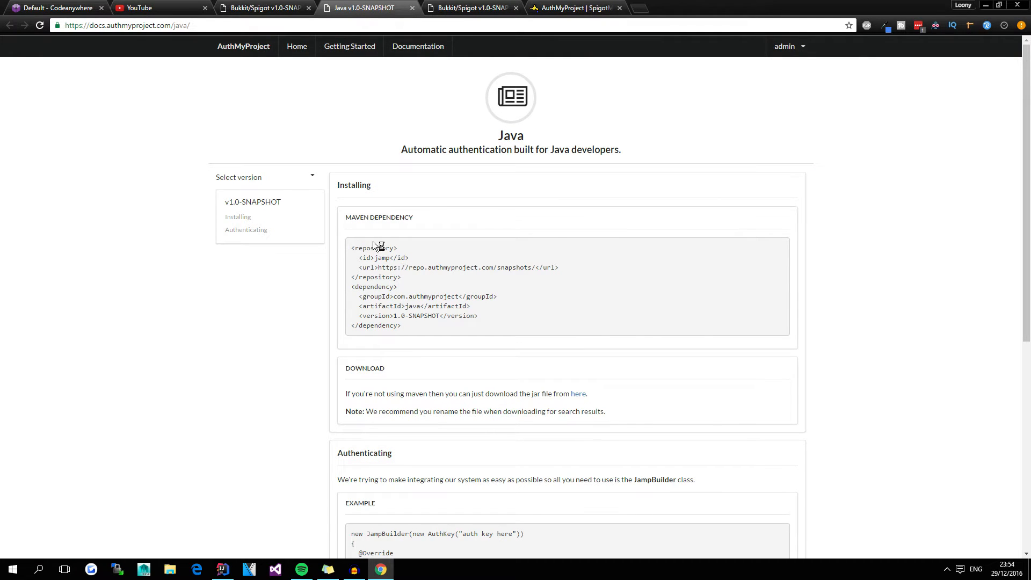
mouse_move(462, 159)
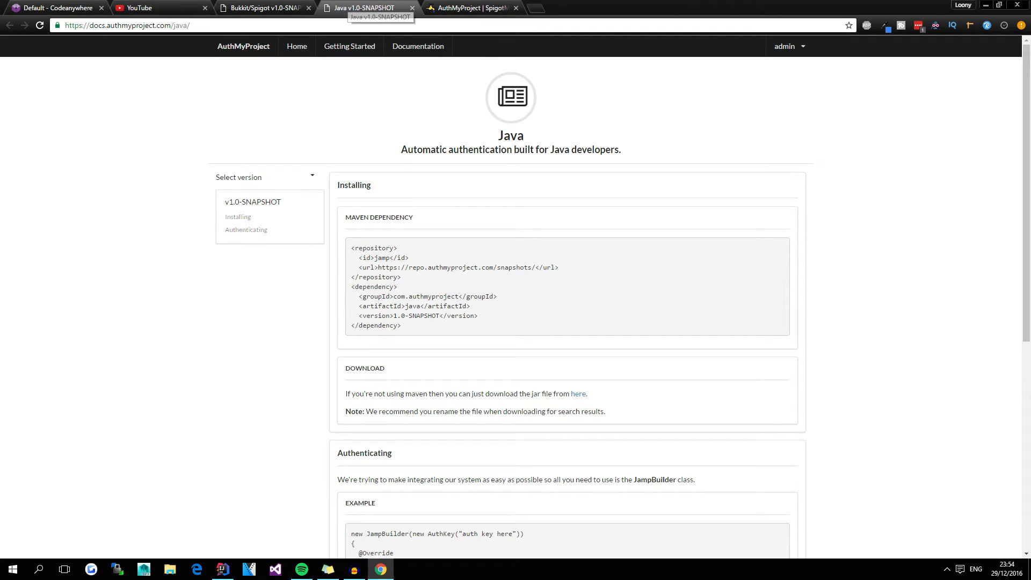
left_click_drag(352, 249, 400, 277)
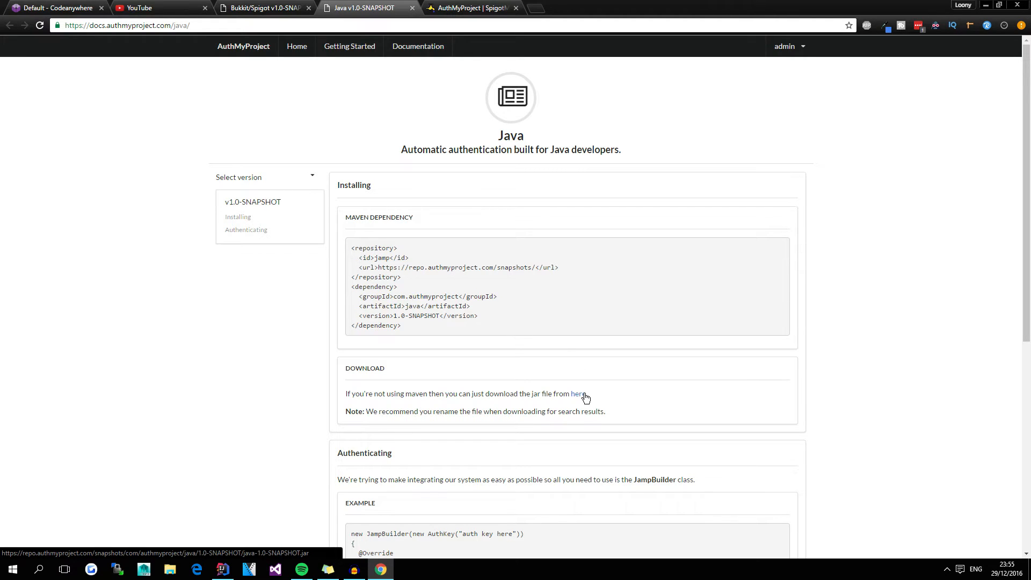
mouse_move(399, 277)
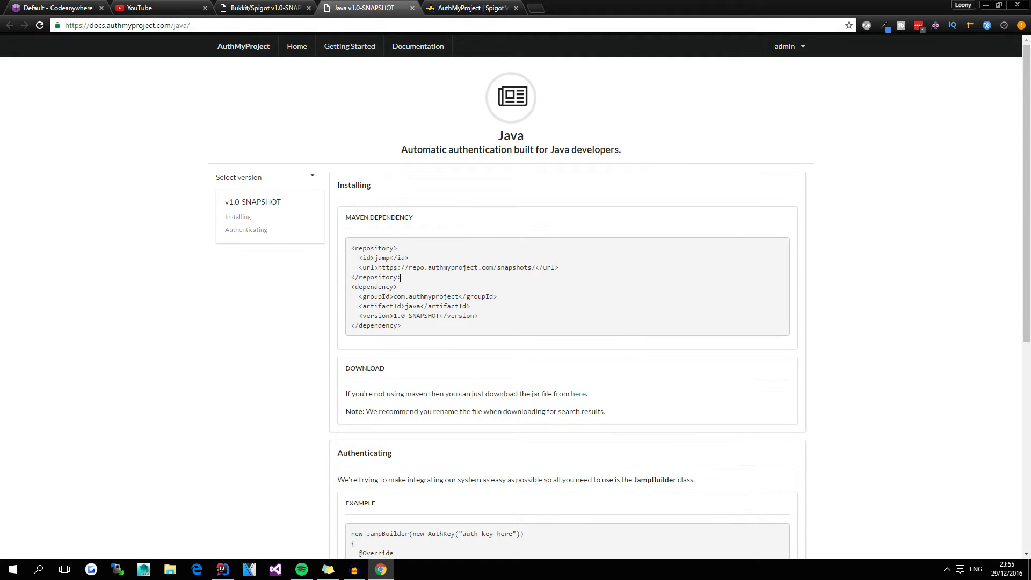
mouse_move(388, 347)
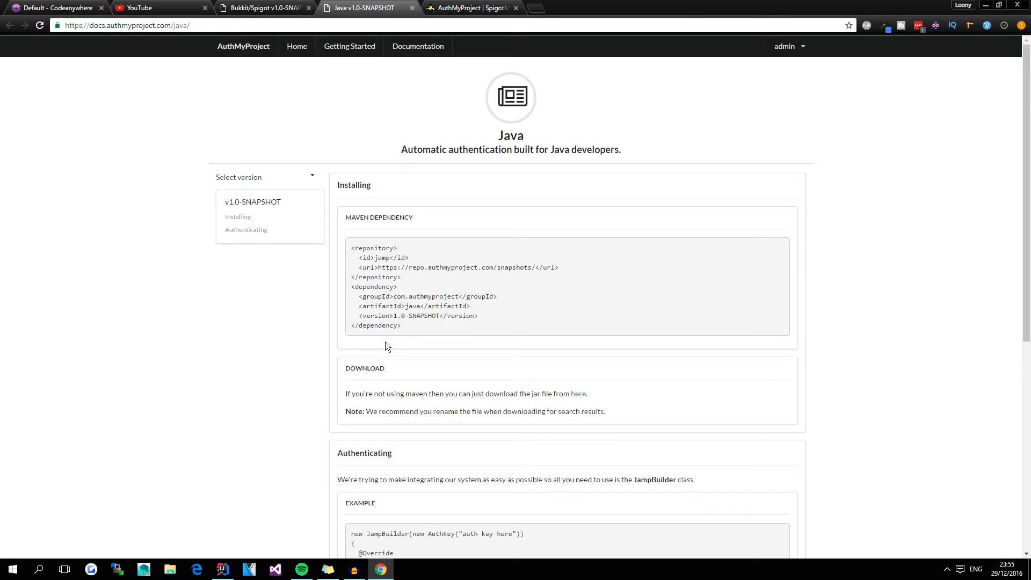
- Compare the docs' jamp repository and java dependency snippet against the project's pom.xml
left_click_drag(350, 248, 400, 324)
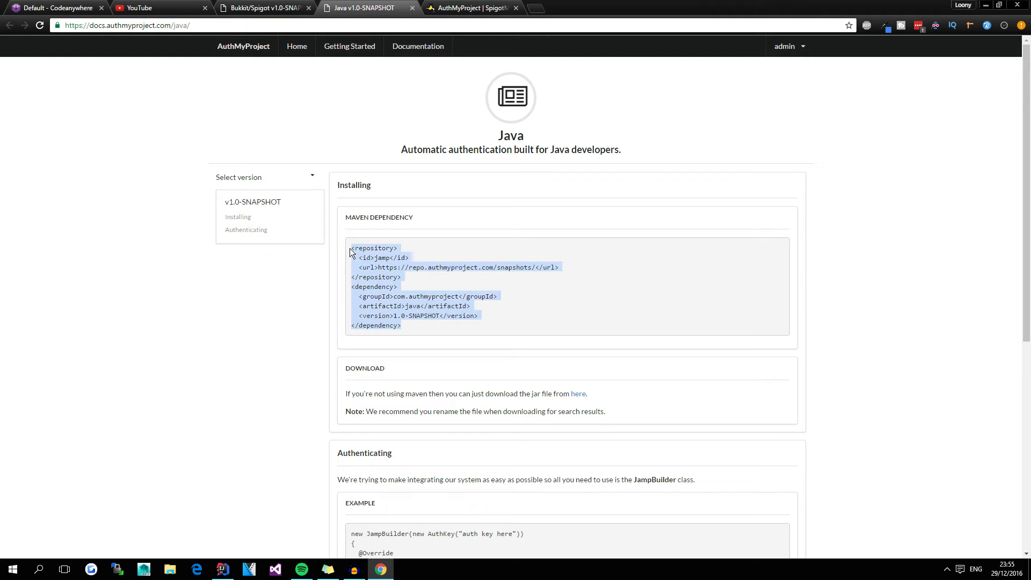
left_click(352, 250)
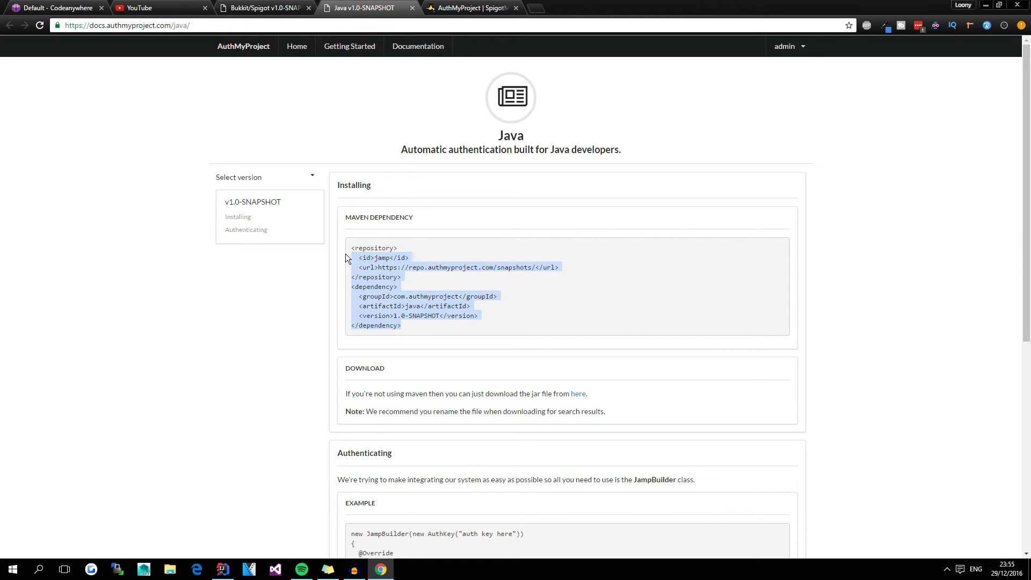
left_click(404, 332)
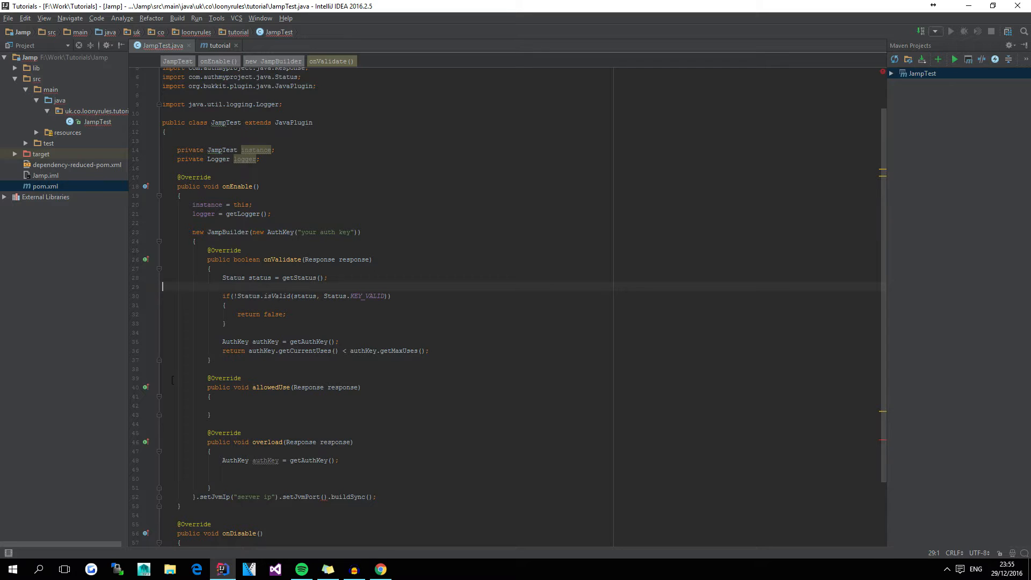
left_click(220, 45)
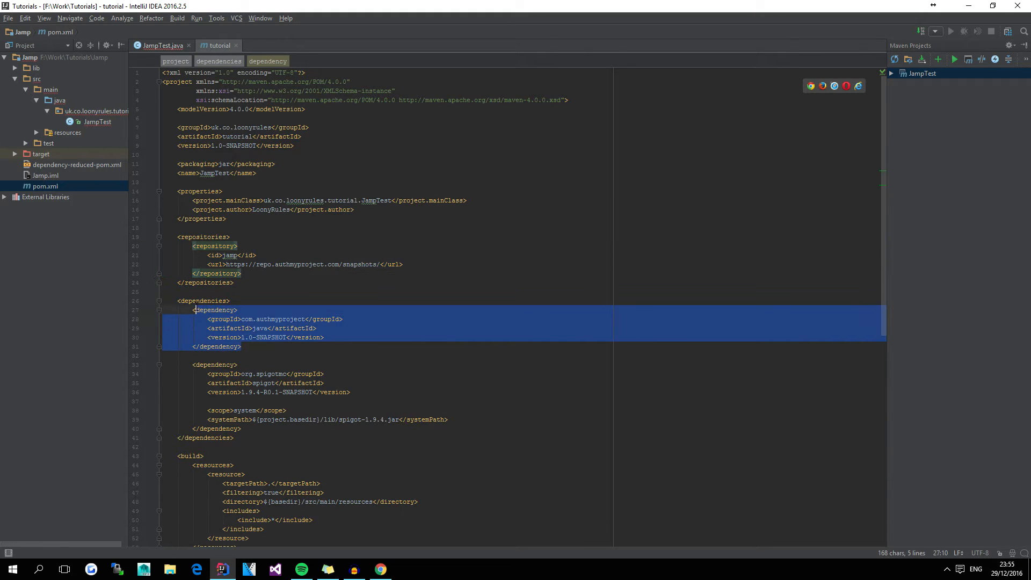
left_click(381, 569)
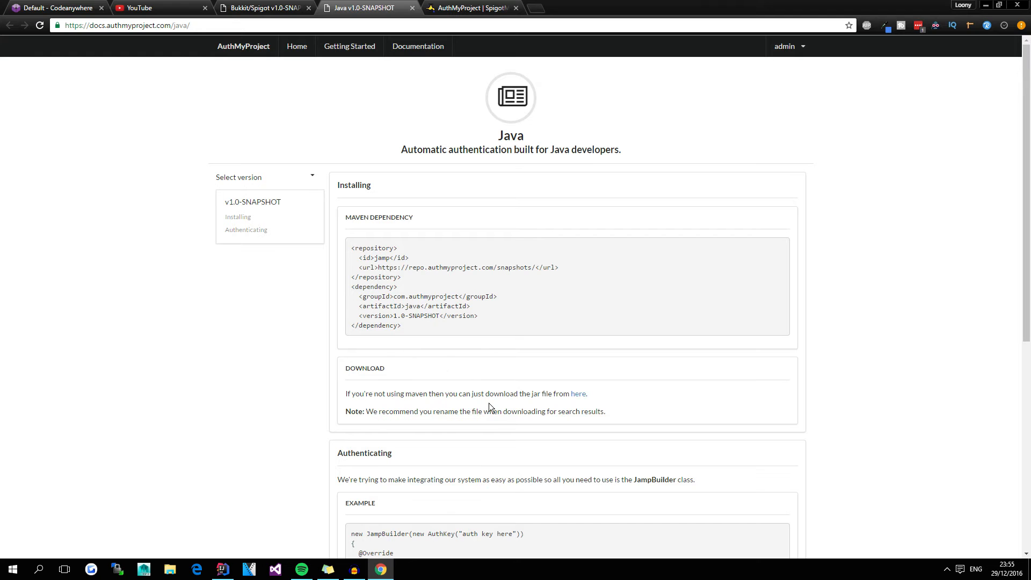
scroll("down", 3)
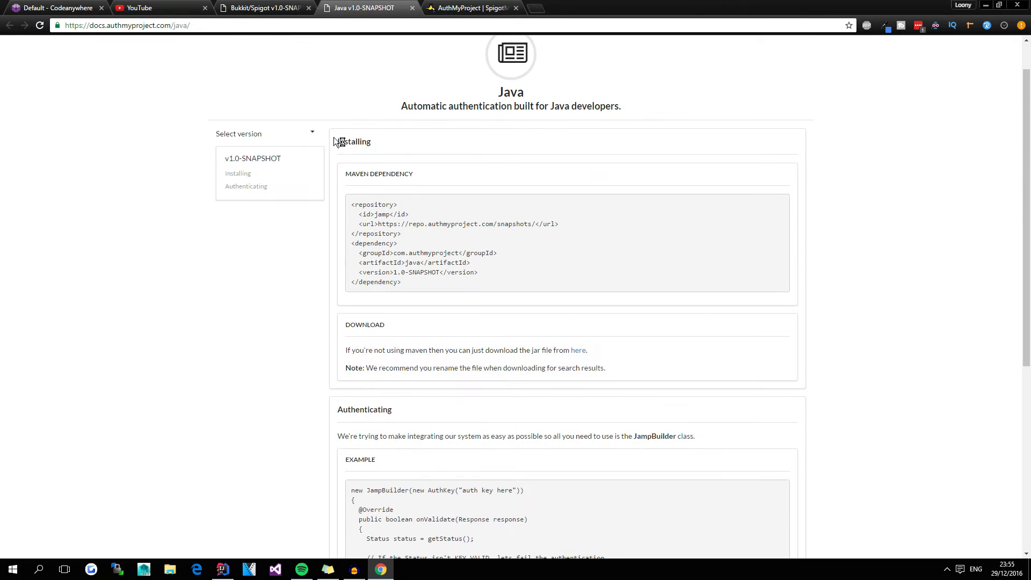
scroll("down", 3)
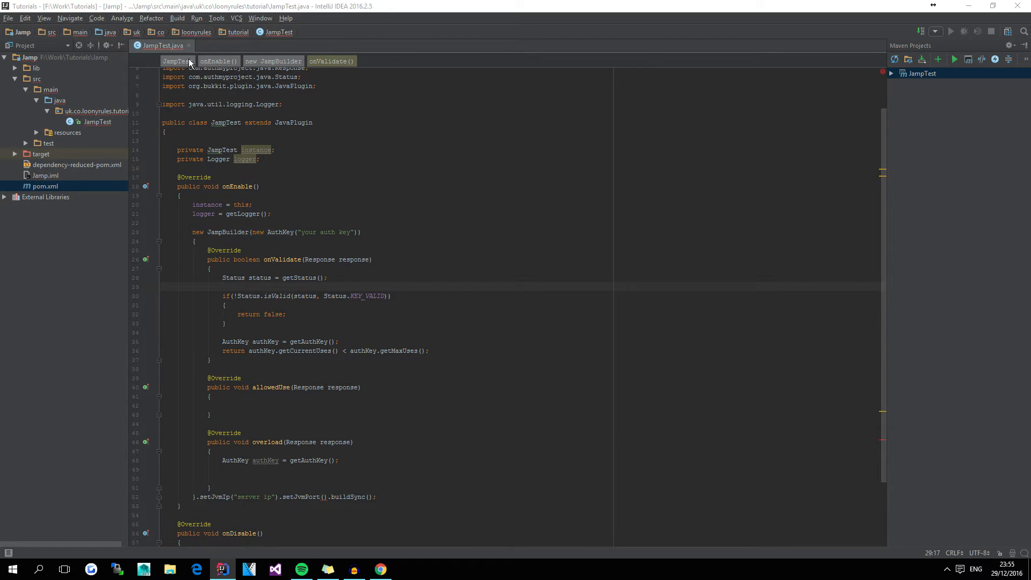
- Add FileConfiguration config = getConfig(); to onEnable, then bring up the Bukkit/Spigot docs snippet
left_click(380, 569)
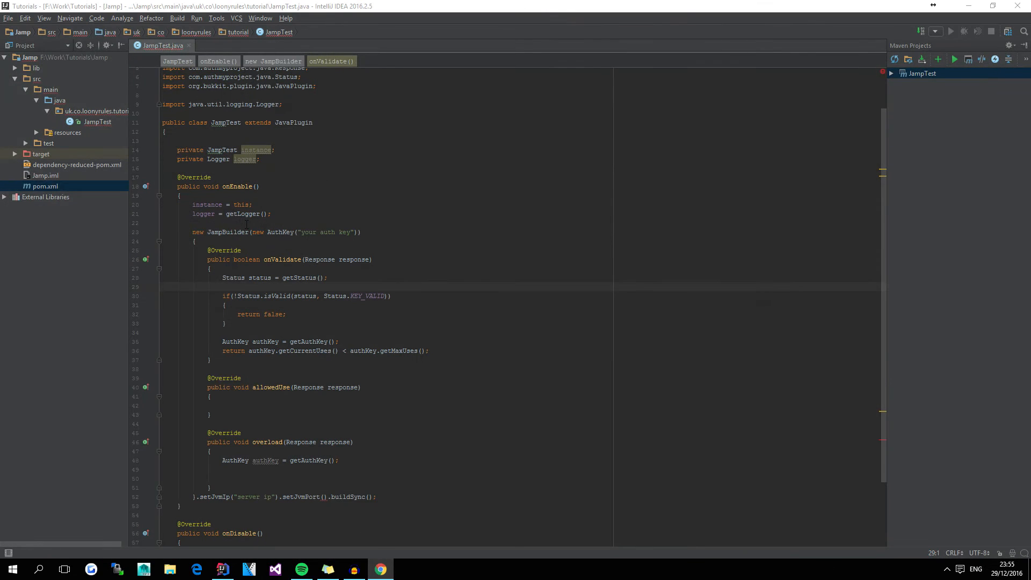
type("File")
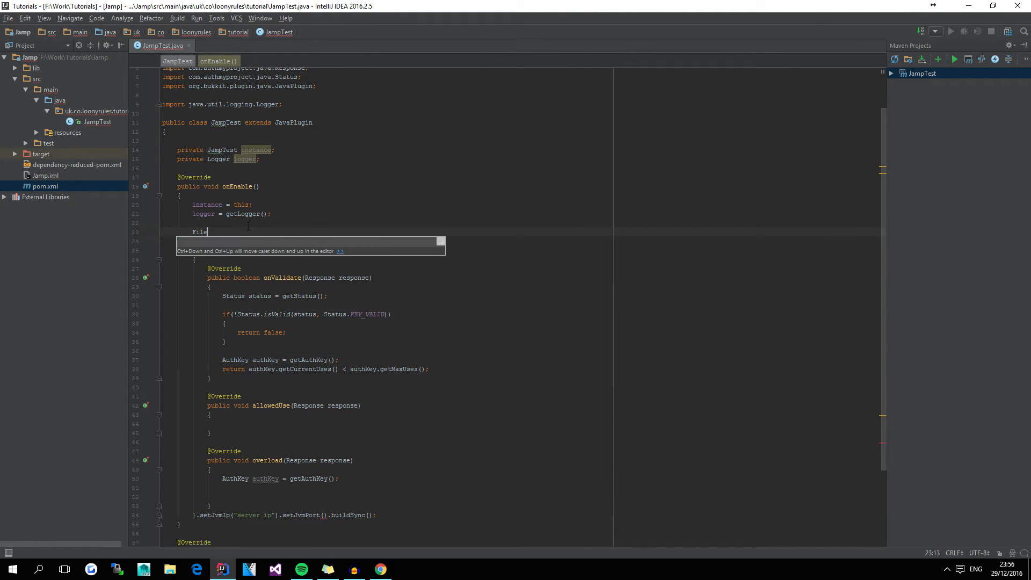
type("Configuration config = get")
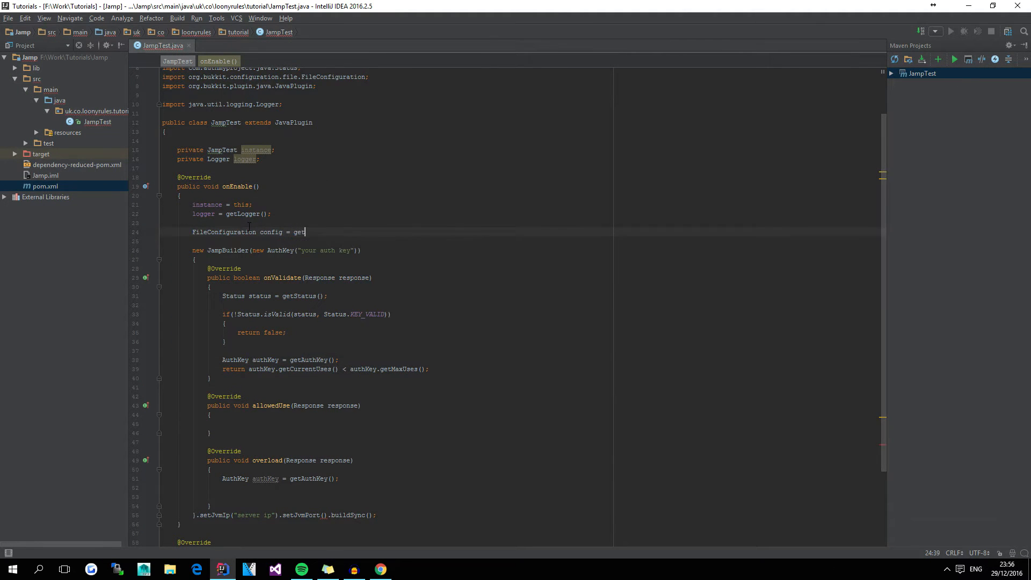
type("Config();")
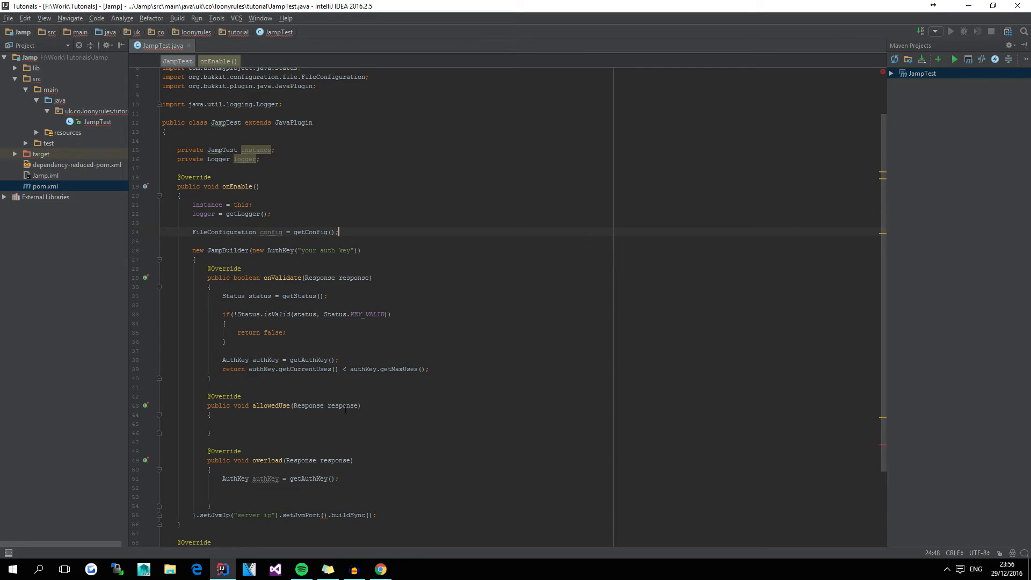
left_click(380, 569)
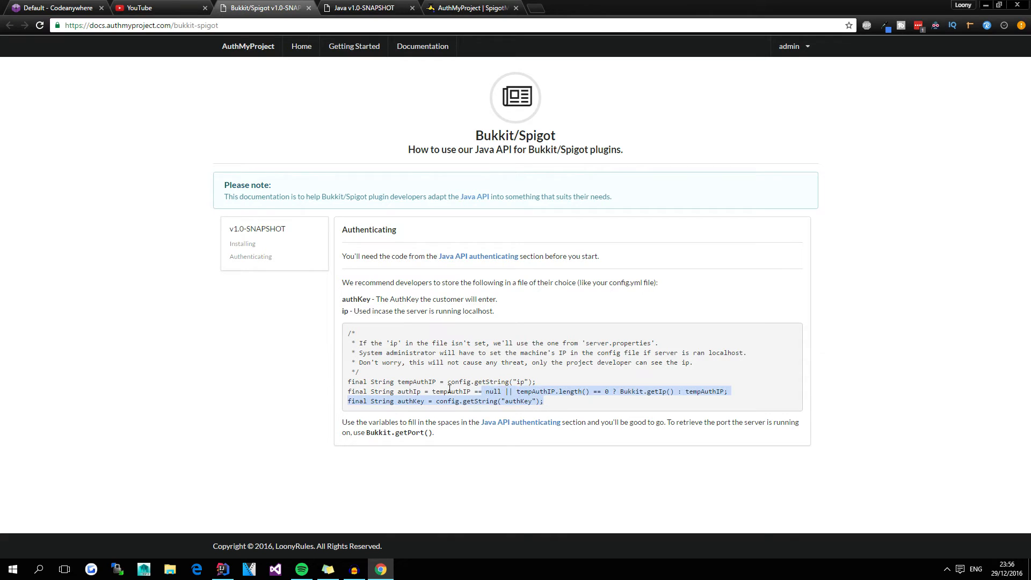
- Feed AuthKey(authKey), setJvmIp(authIp) and setJvmPort(Bukkit.getPort()) into the JampBuilder in onEnable
left_click(222, 569)
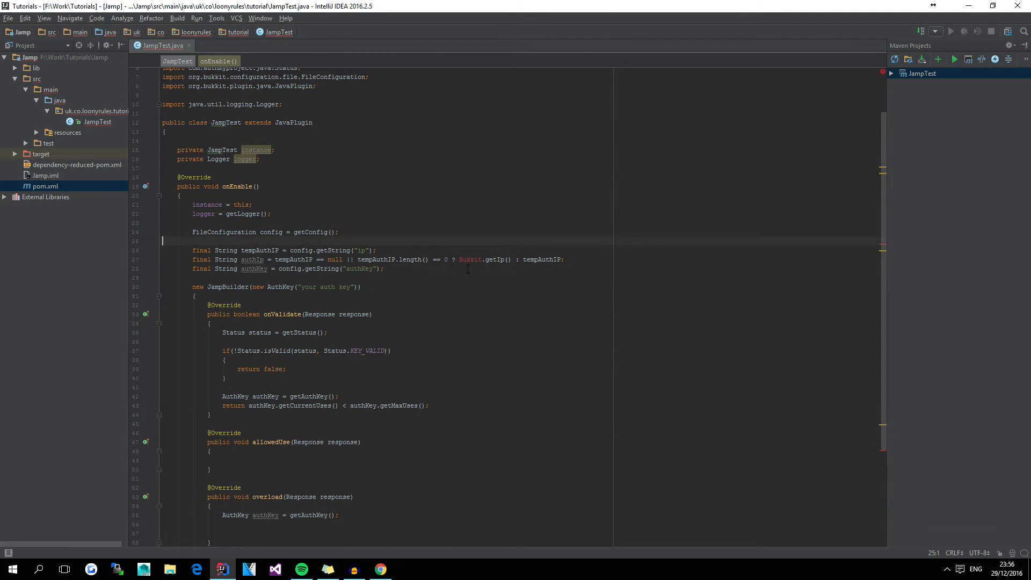
left_click(471, 259)
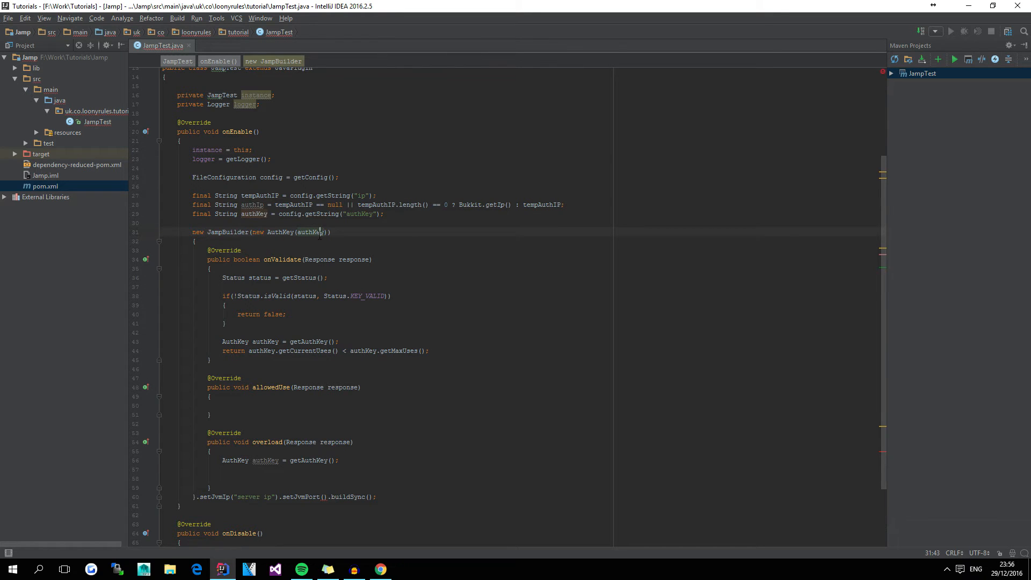
double_click(311, 232)
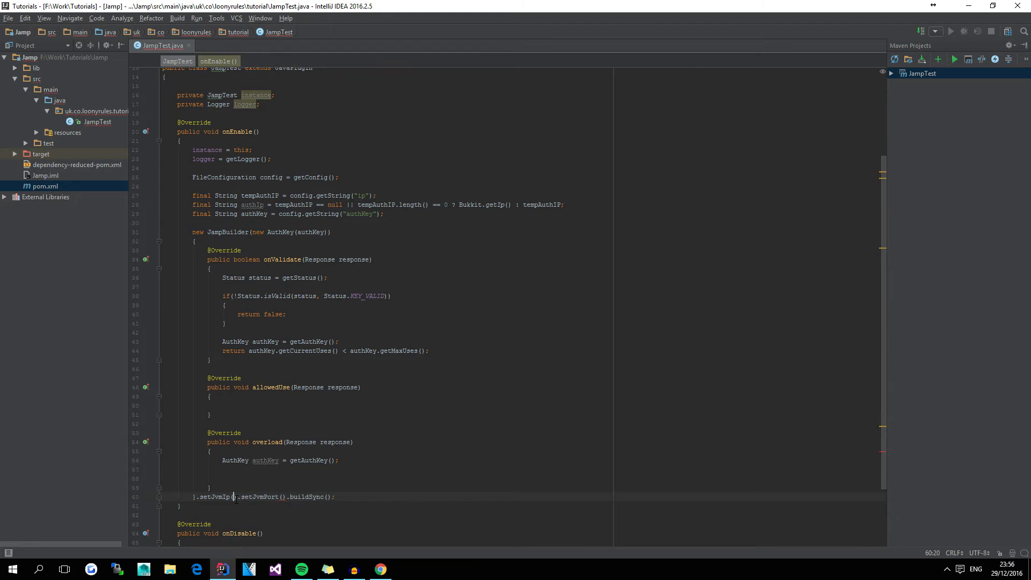
type("authIp")
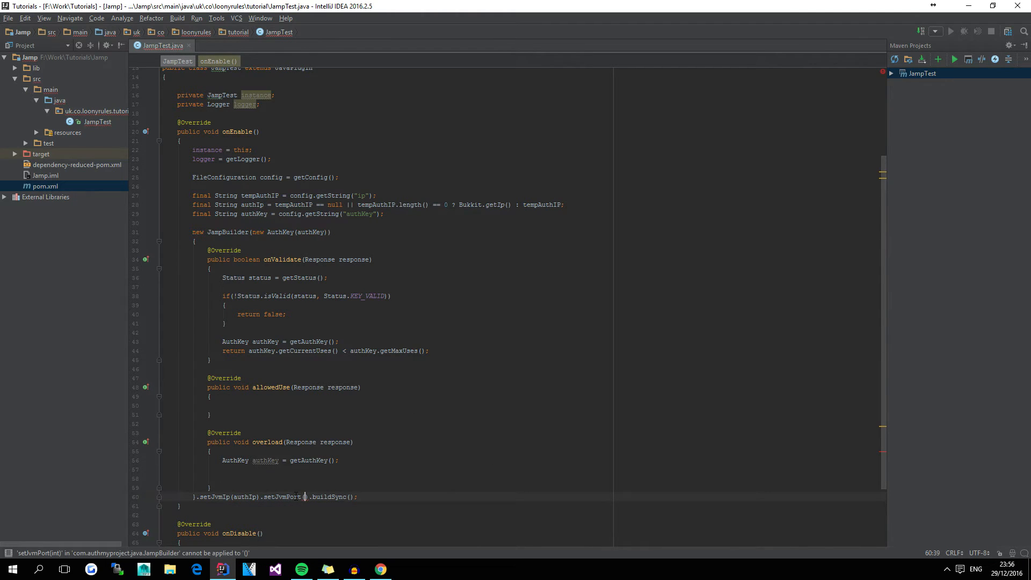
type("Bukkit.getPort(")
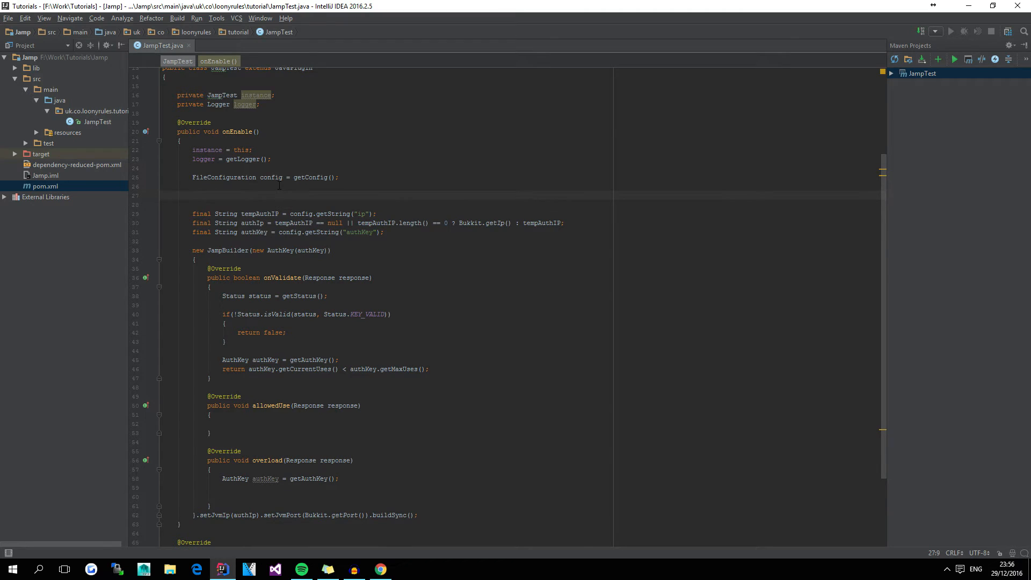
- Add config.addDefault for "authKey" and "ip", copyDefaults(true) and saveConfig() after getConfig()
type("config.addDefault();")
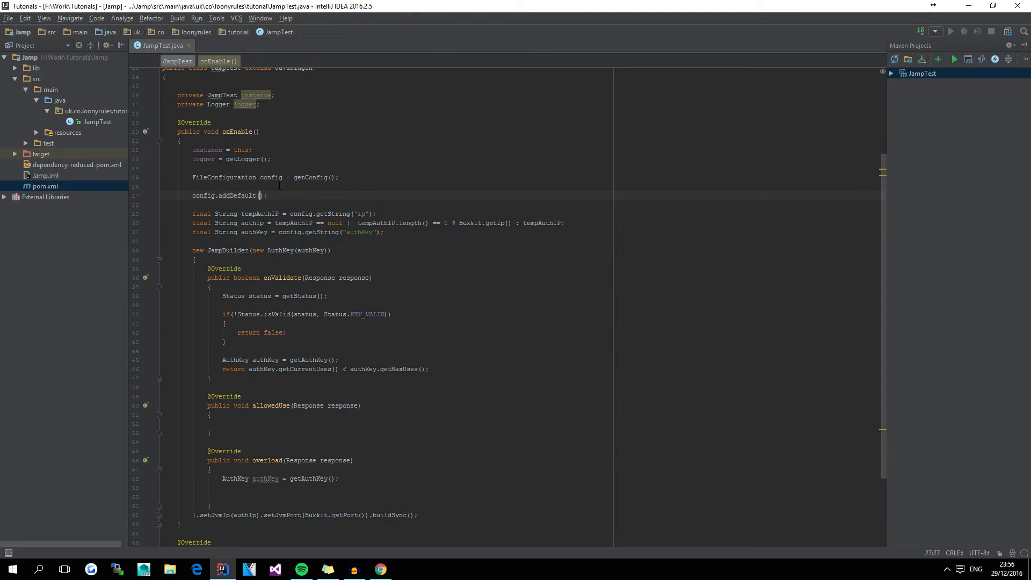
type("\"authKey\", \"")
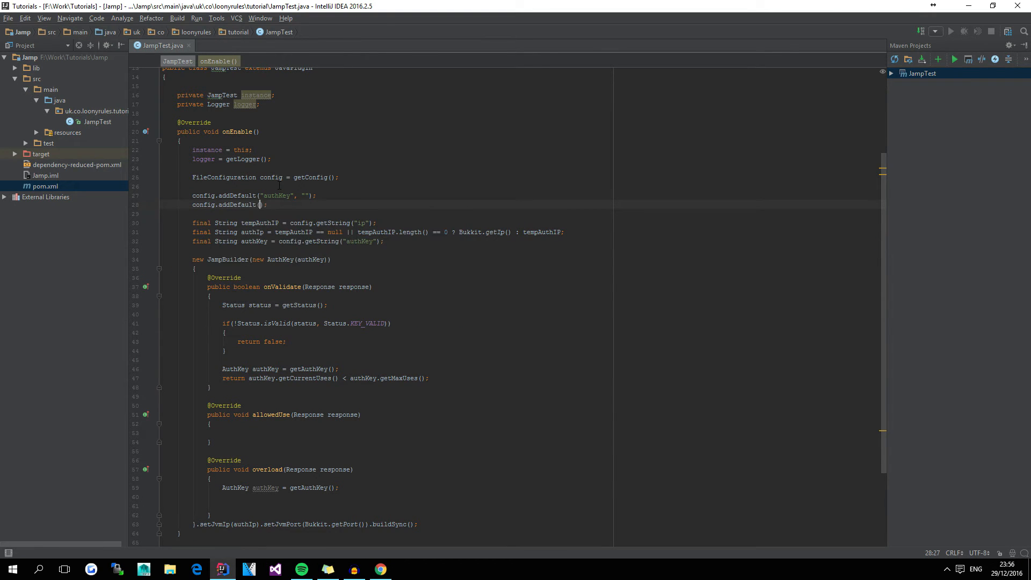
type("\"ip\", \"\"")
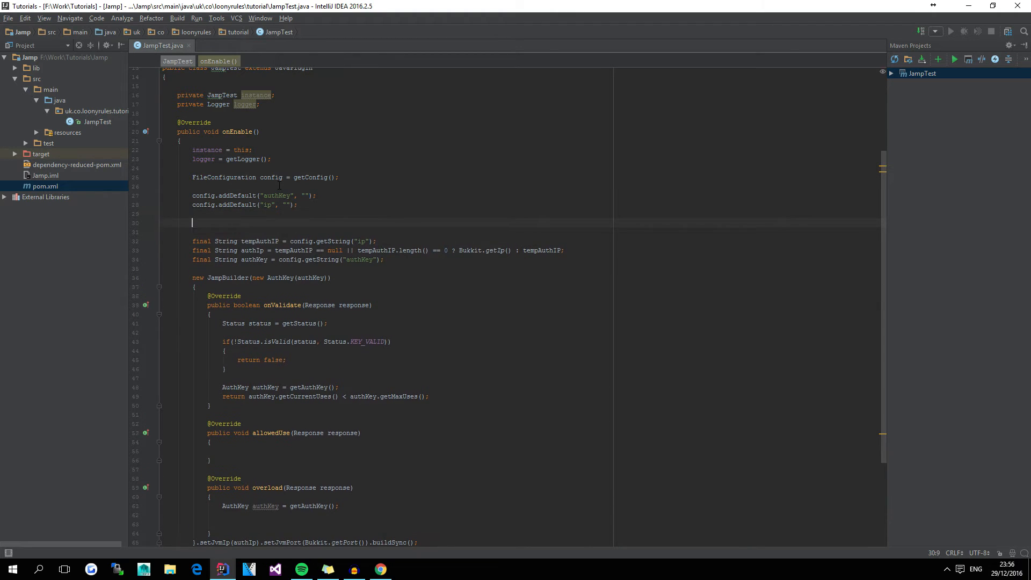
type("// save it, b")
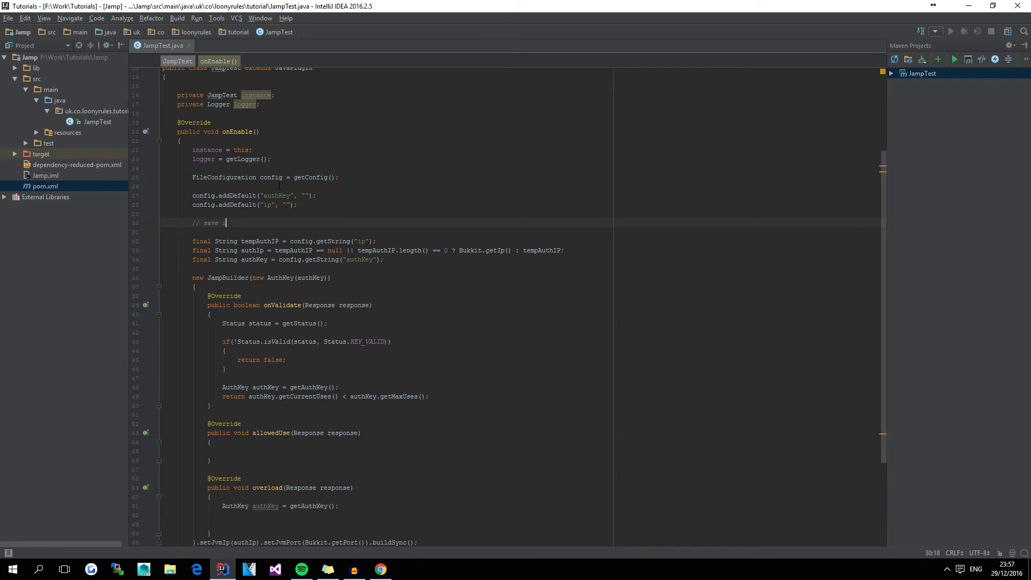
type("co")
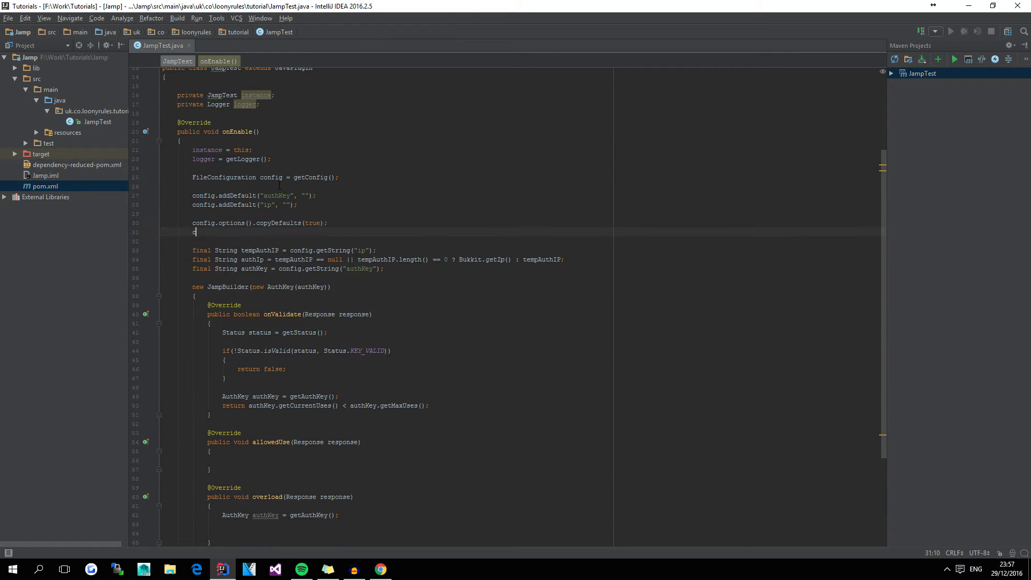
type("conf")
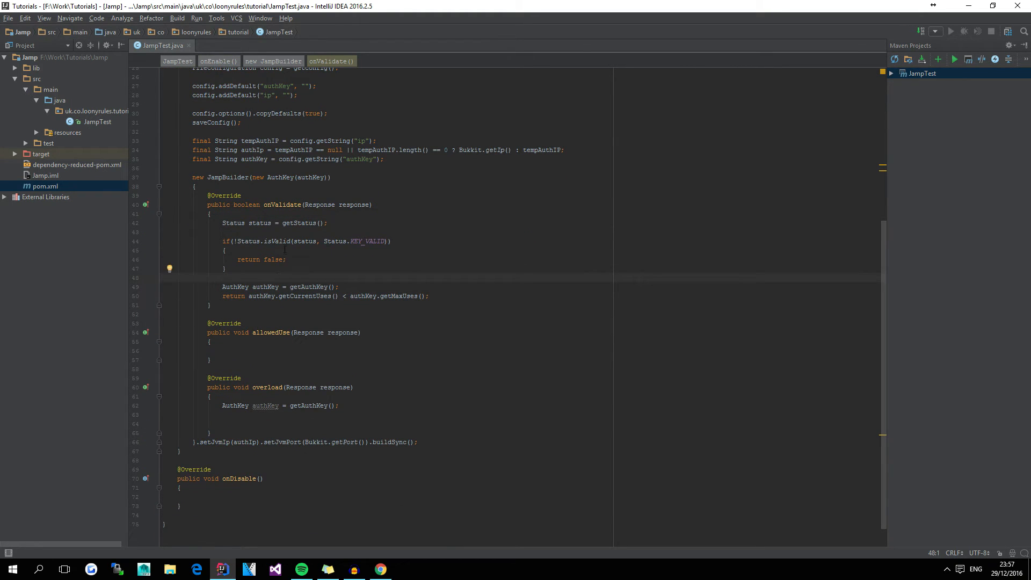
- Log Level.SEVERE with the status and response message inside the !Status.isValid block
double_click(369, 240)
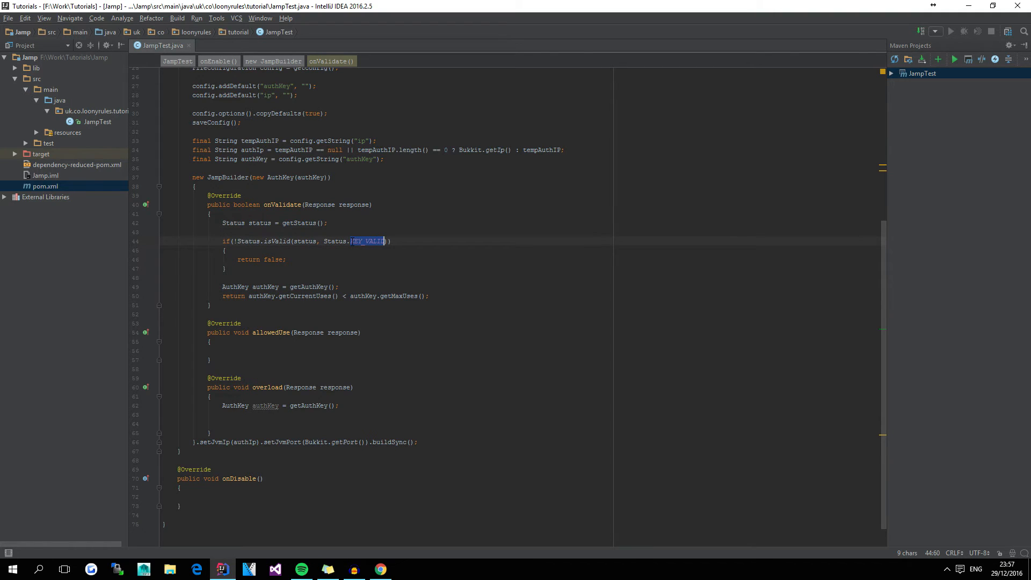
left_click(349, 241)
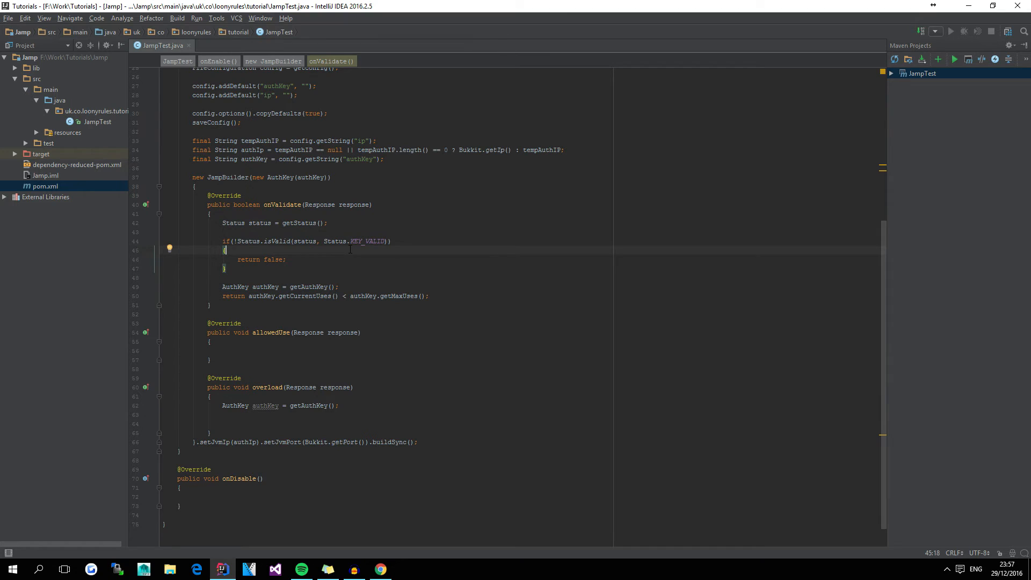
type("logger.log();")
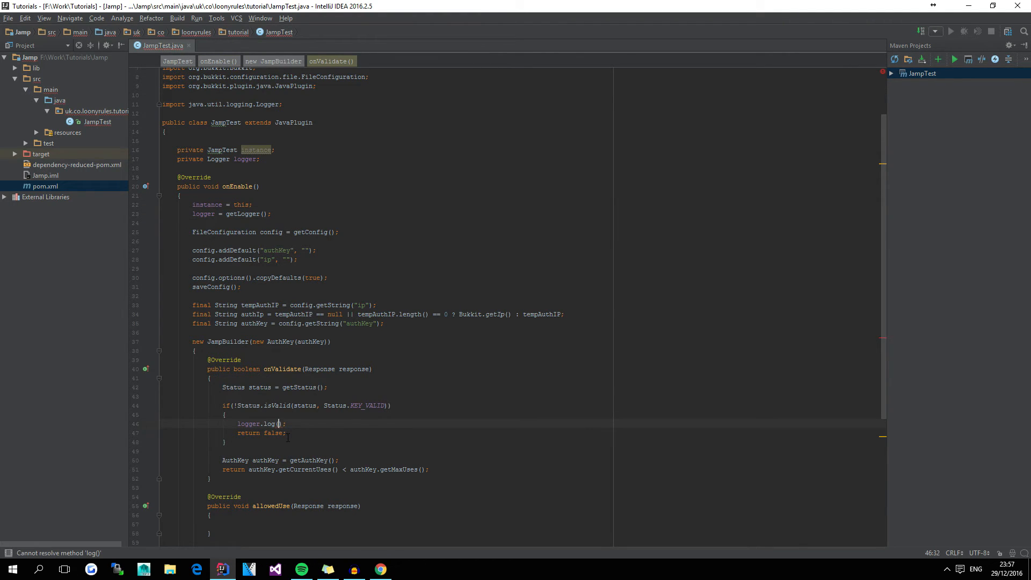
type("Level.SEVERE,")
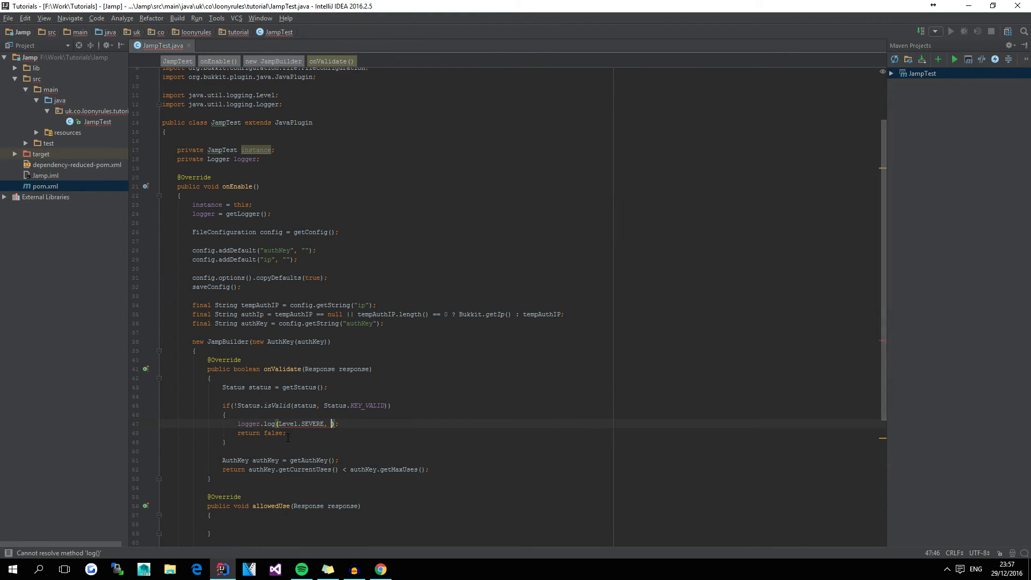
type("\"Status: \"")
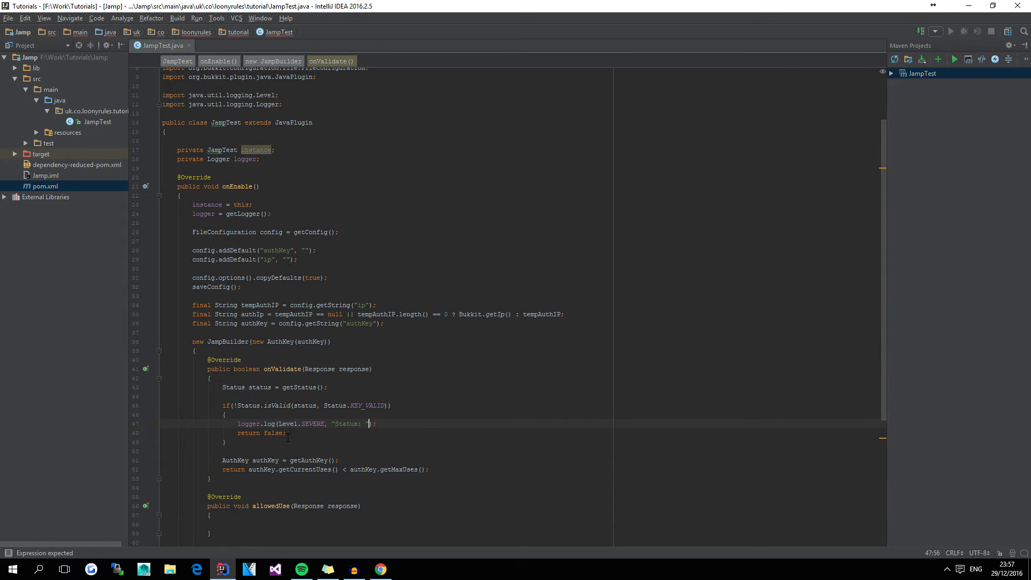
type("+ status.")
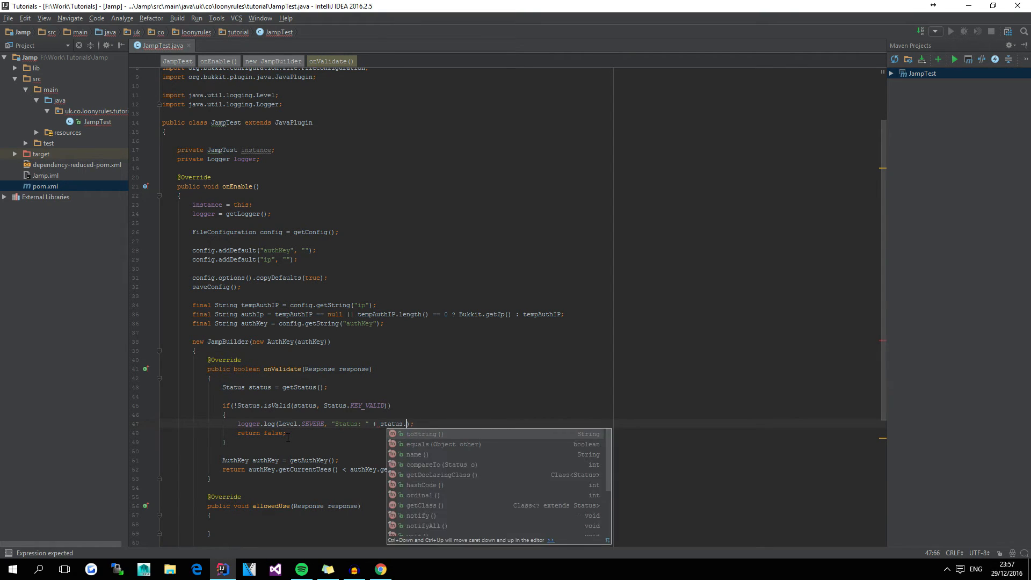
type("toString() + \", message:\"")
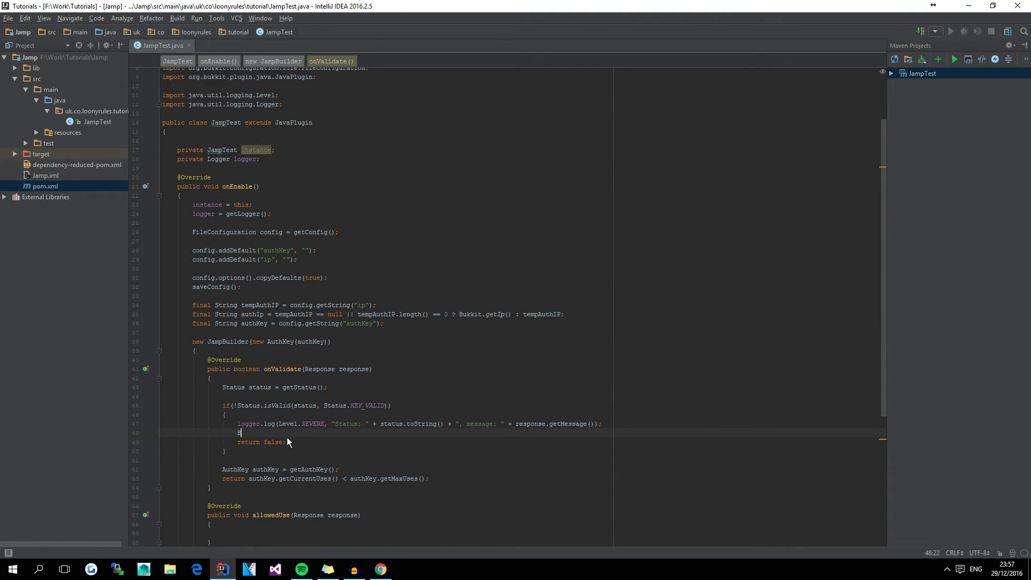
- Disable the plugin via Bukkit.getPluginManager().disablePlugin(instance) before returning false
type("Bukkit.getPluginManager().disablePlugin();")
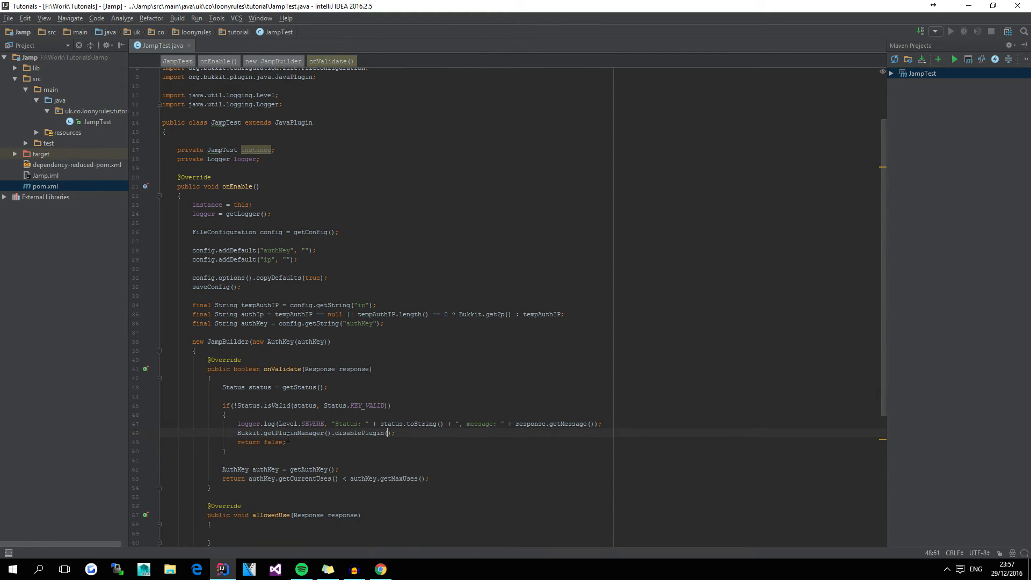
type("instance")
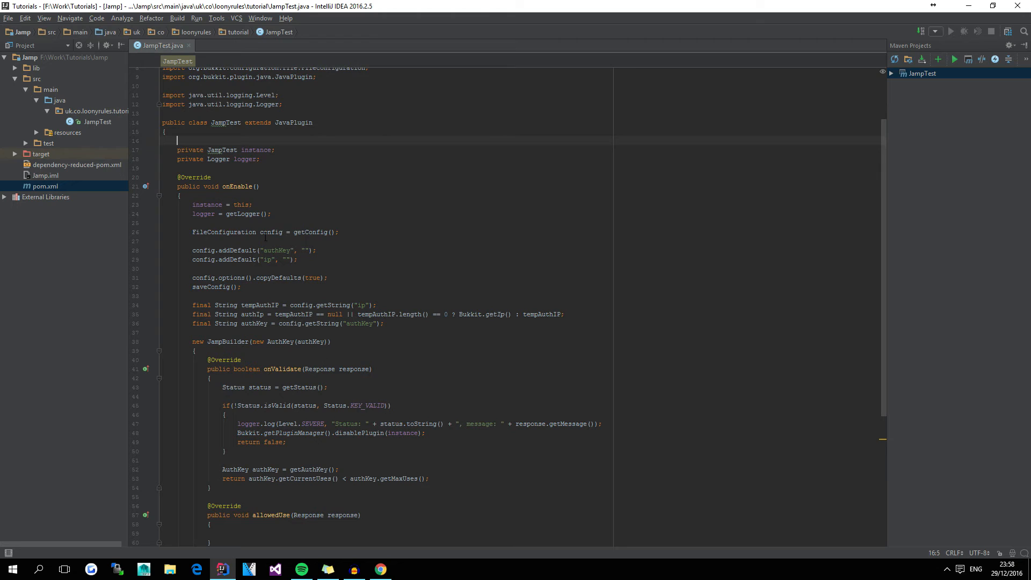
double_click(257, 150)
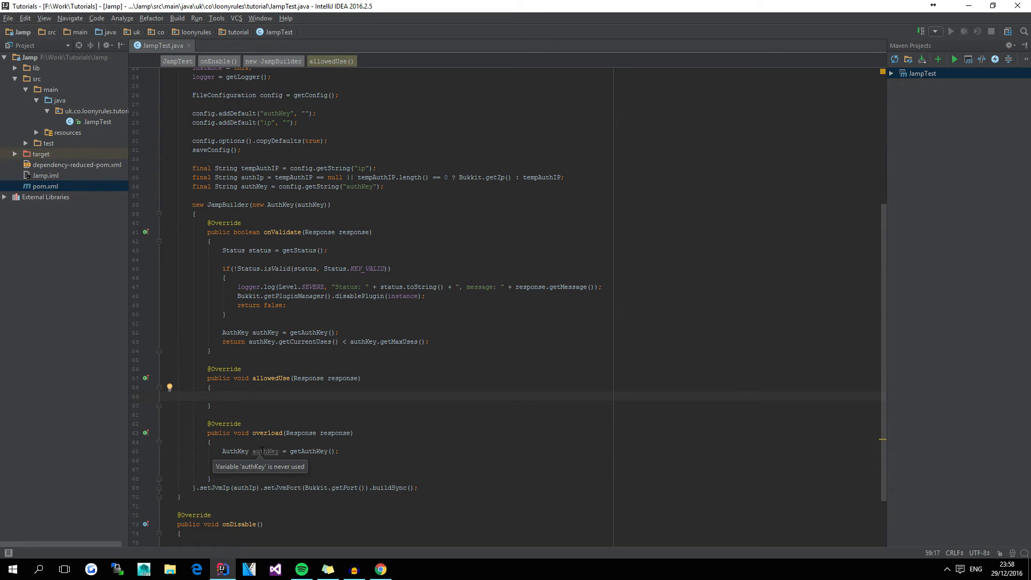
- Log Level.FINE "AuthKey accepted, Your Plugin will load its features." in allowedUse
left_click(223, 396)
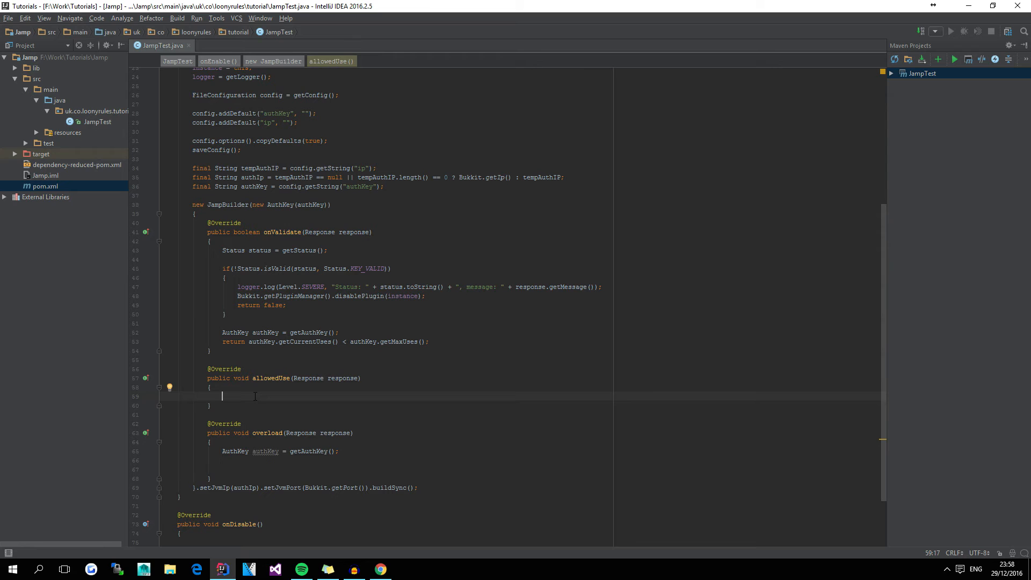
type("logger.log();")
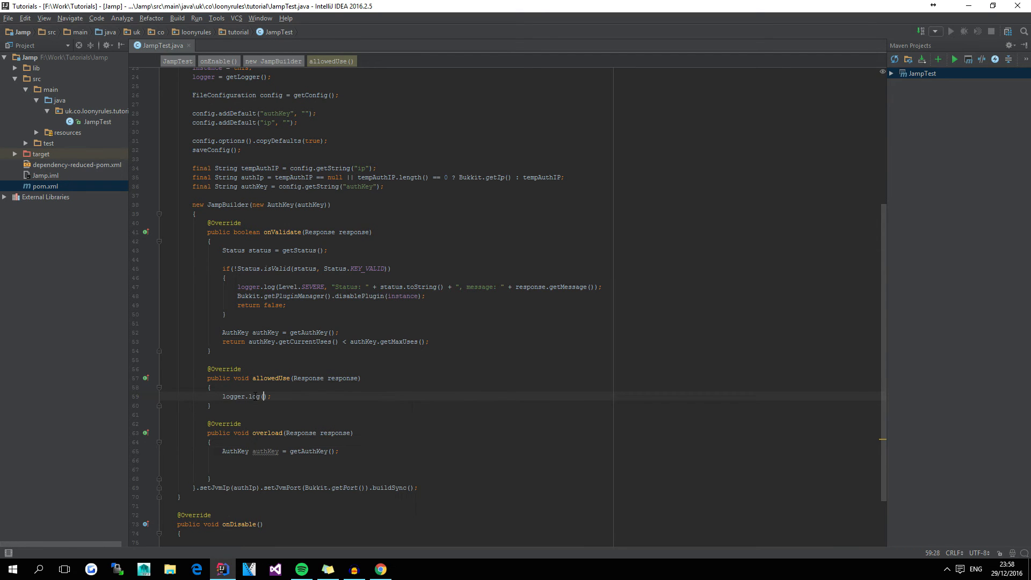
type("(")
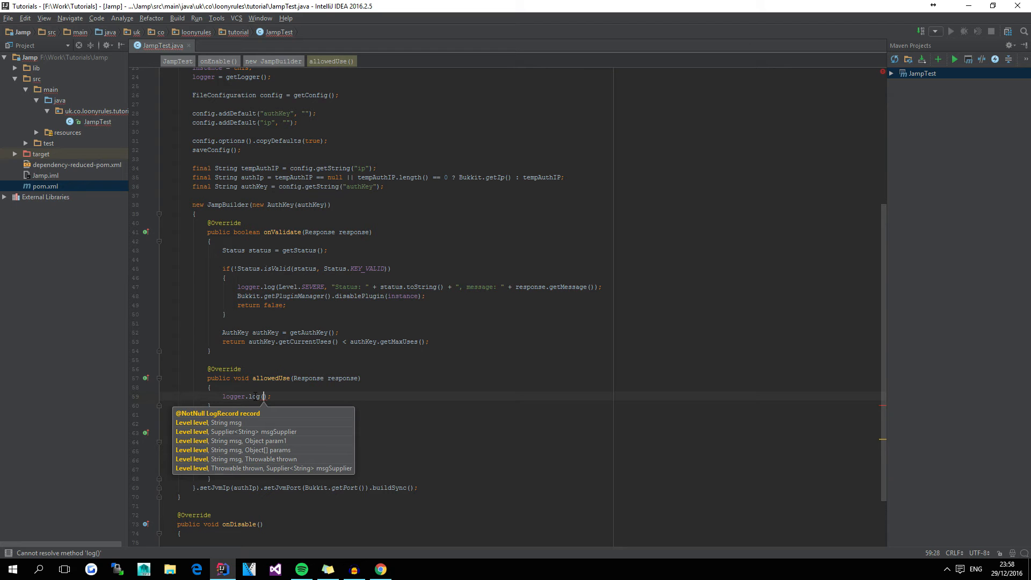
type("Level.FINE, \"")
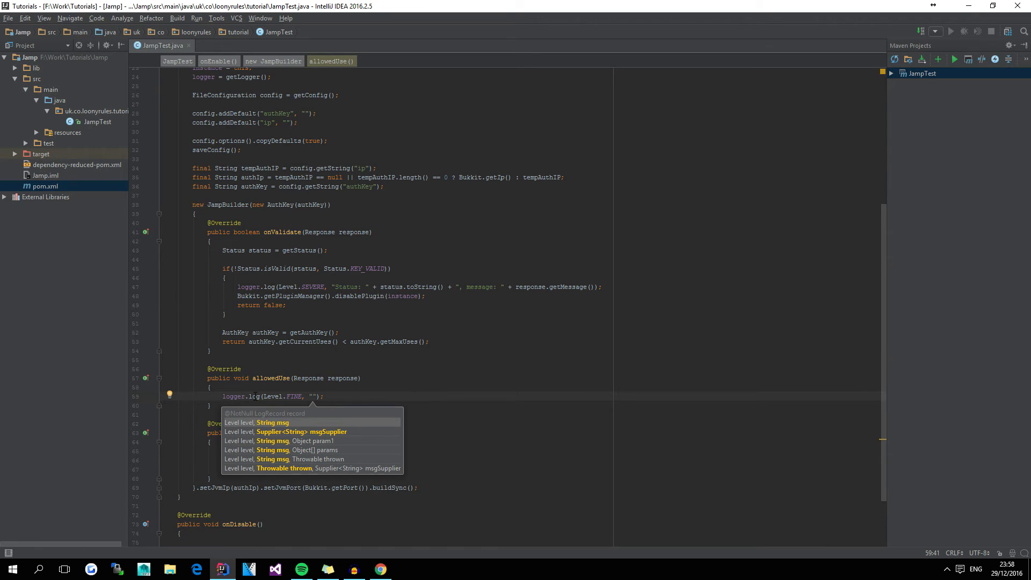
type("AuthKey")
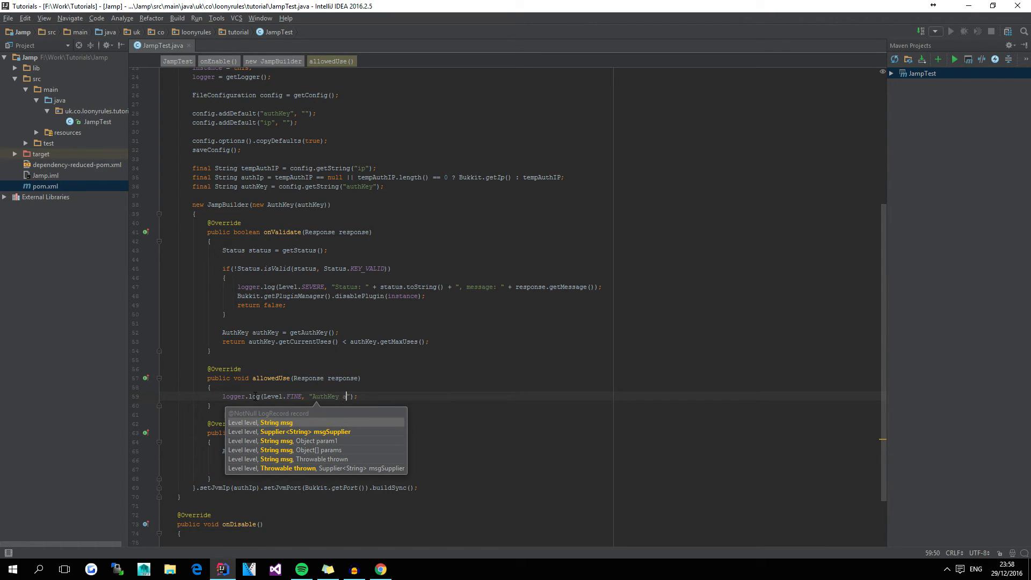
type("accepted,")
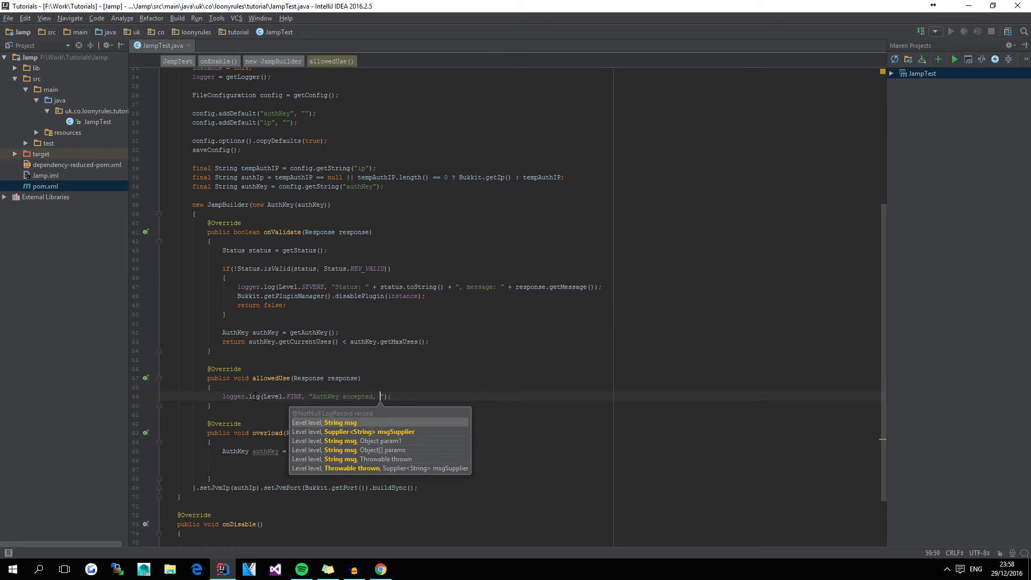
type("Your Plugin will")
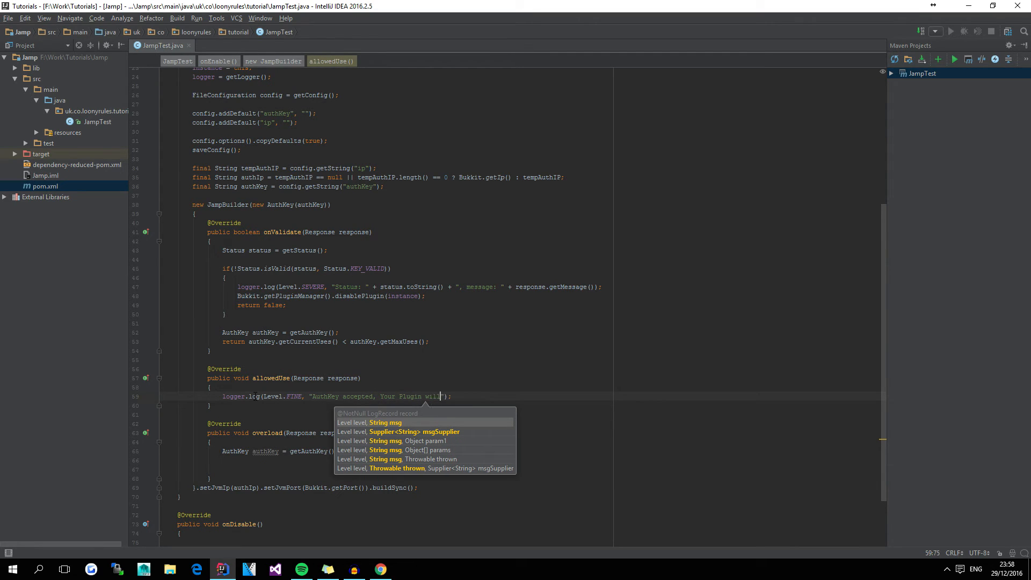
type("load its features.")
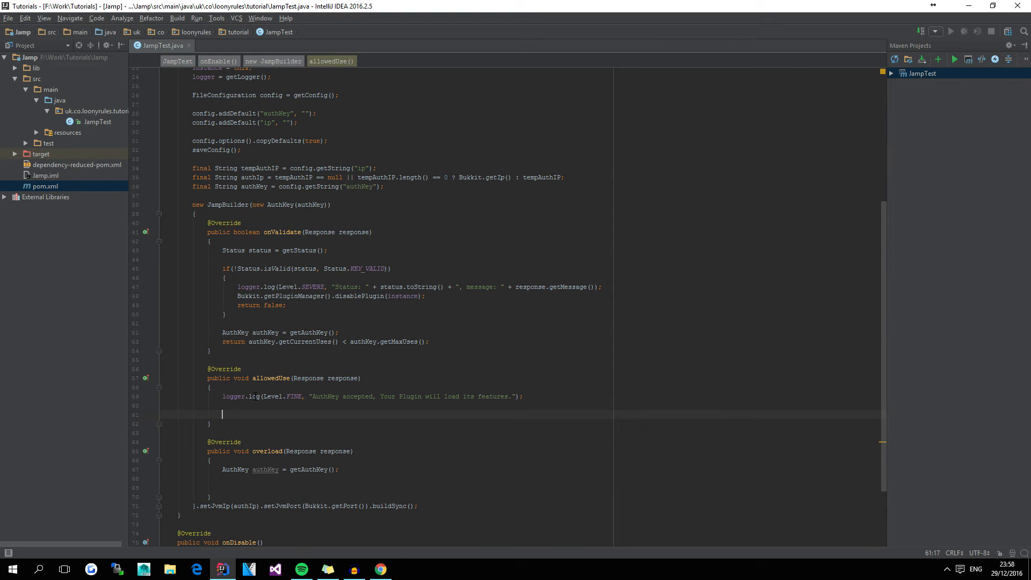
- Add a // Load listeners, commands, timers etc... comment after the acceptance log
type("//")
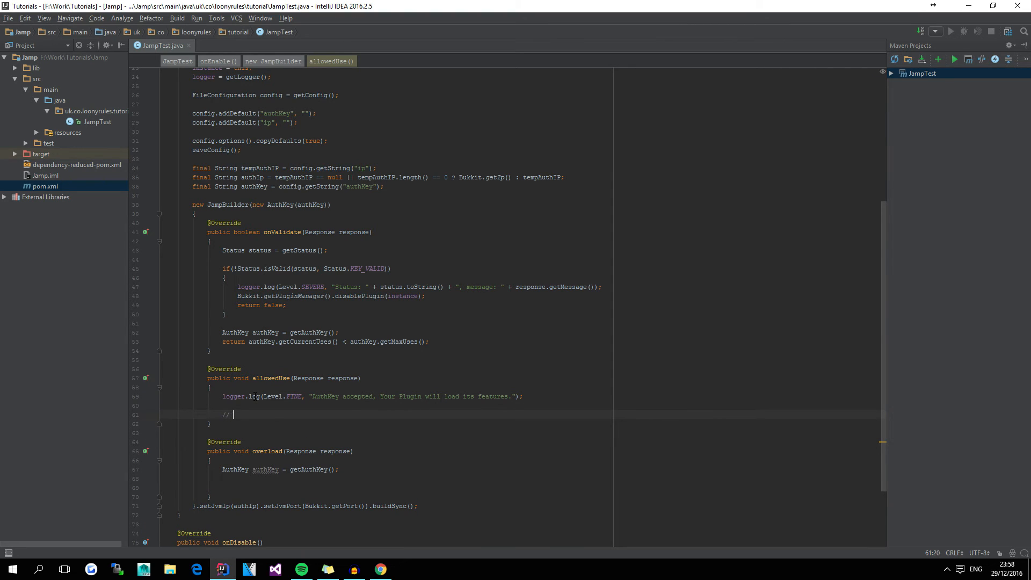
type("Load")
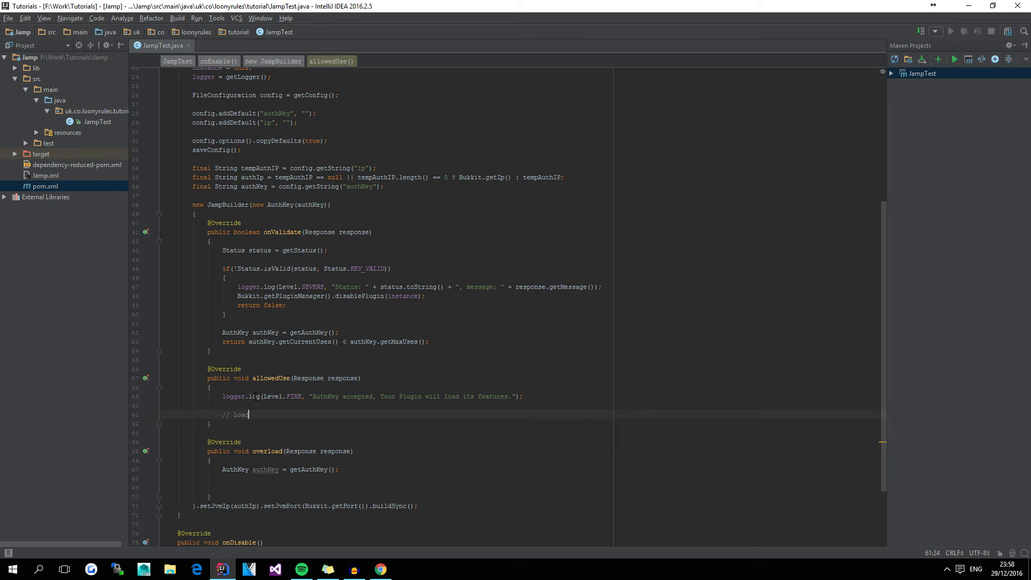
type("listeners, api classes, commands, timers, e")
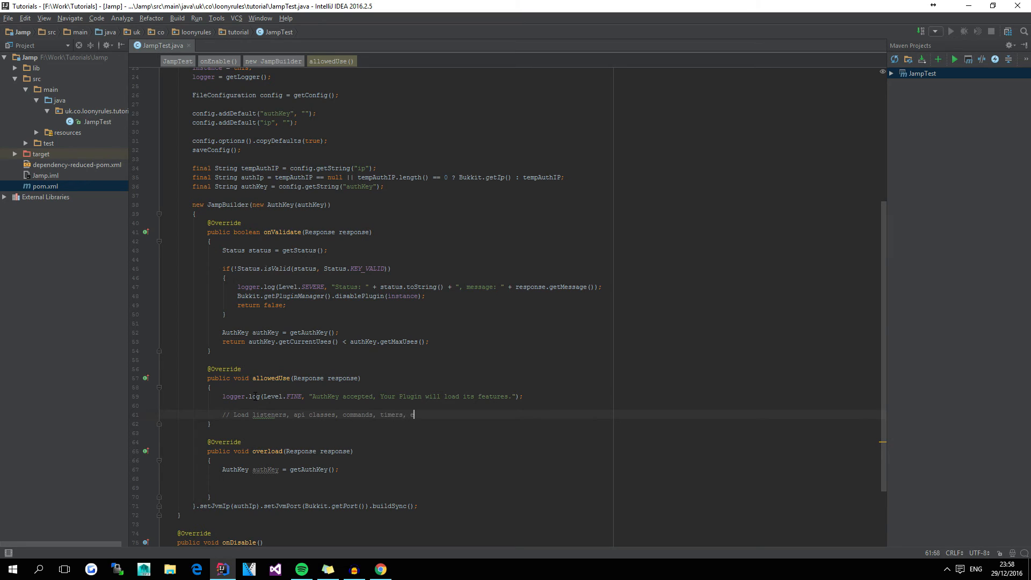
type("tc...")
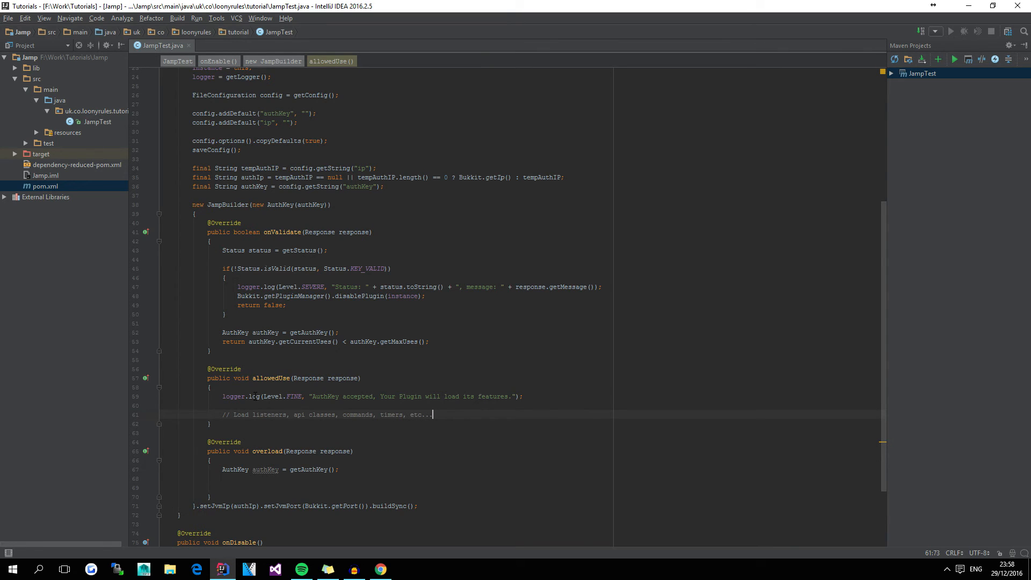
scroll("down", 3)
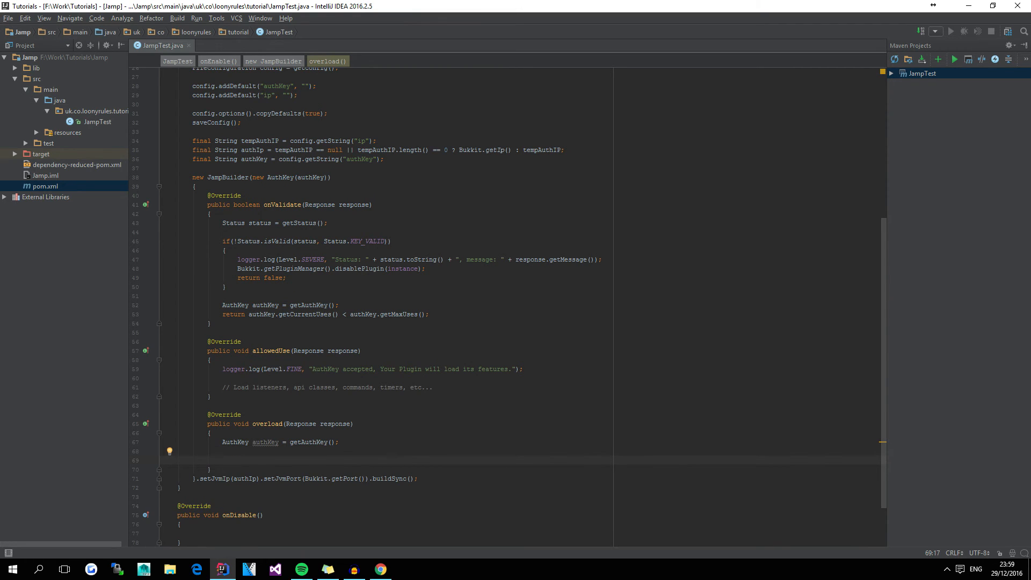
- Log a SEVERE max-concurrent-usage message with getCurrentUses()/getMaxUses() in overload
left_click(221, 459)
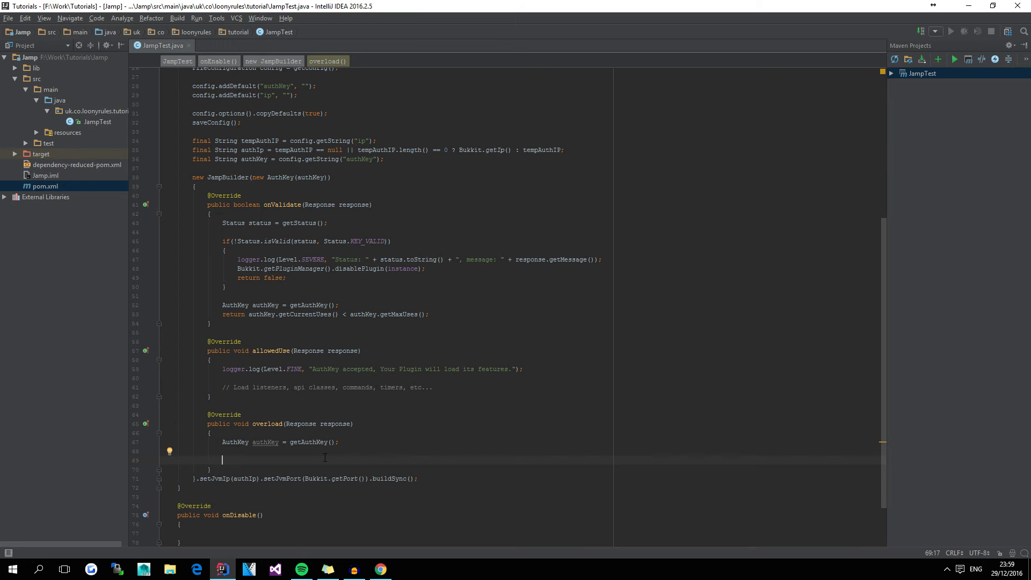
type("logger.")
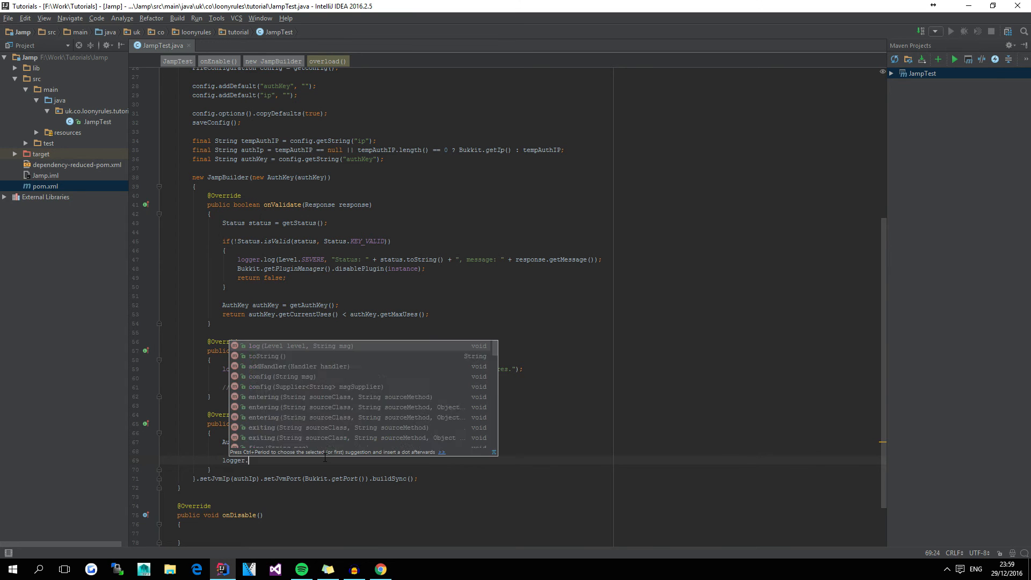
type("log(Level.SEVERE, \"E\");")
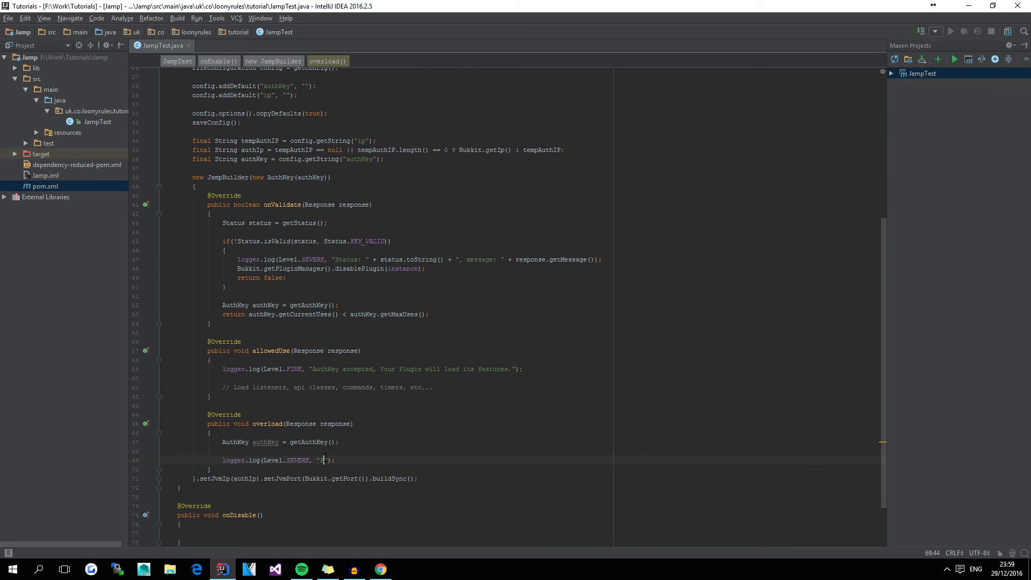
type("Plugin has reached its maximum allowed")
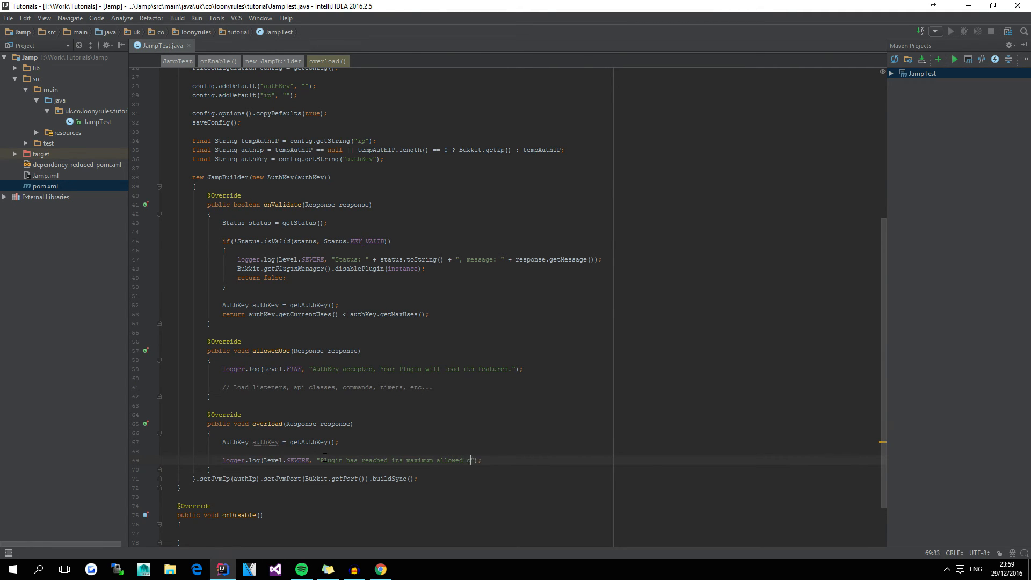
type("concurrent usage")
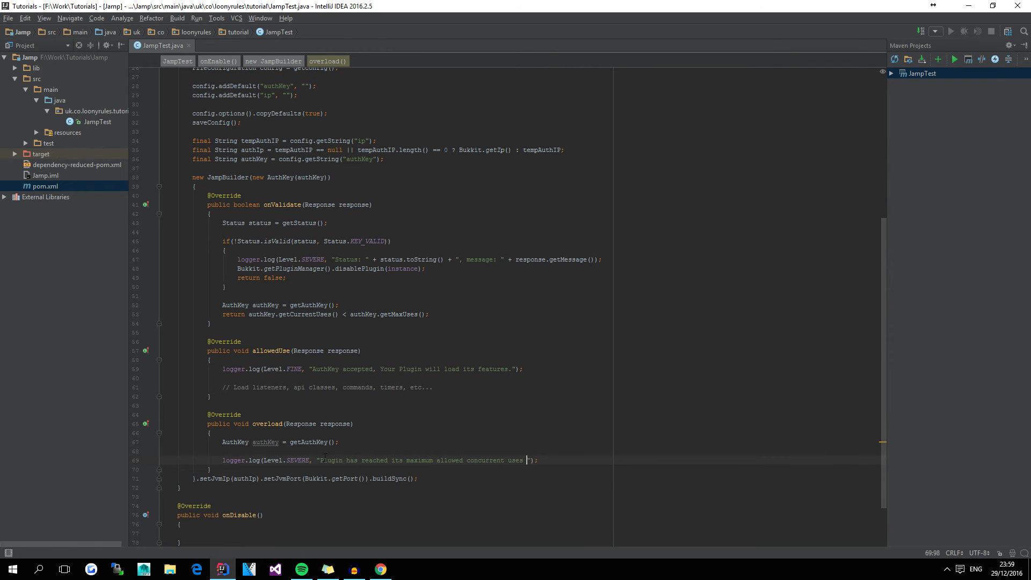
type("\" + authIp.")
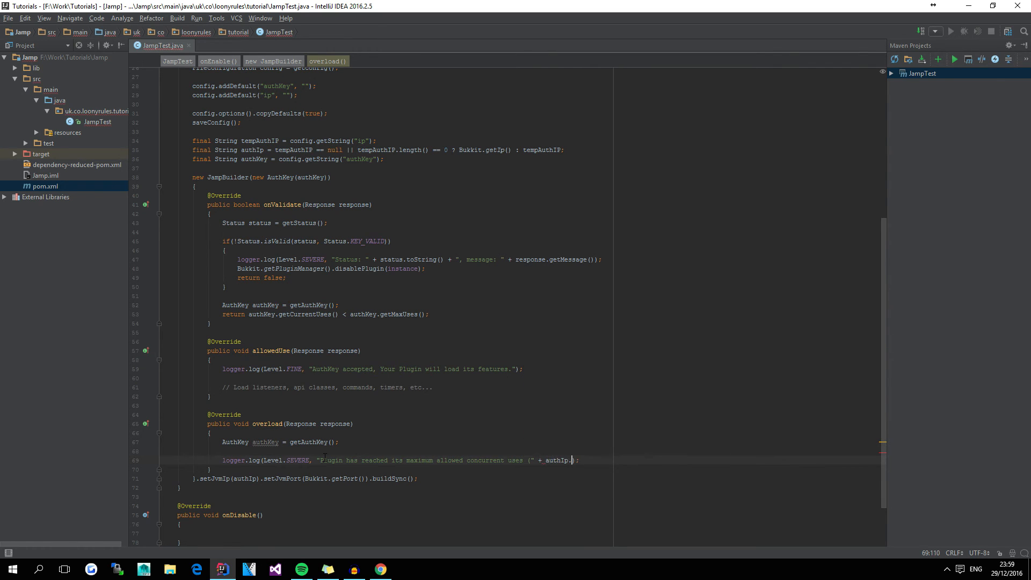
type(".getCurrentUses()")
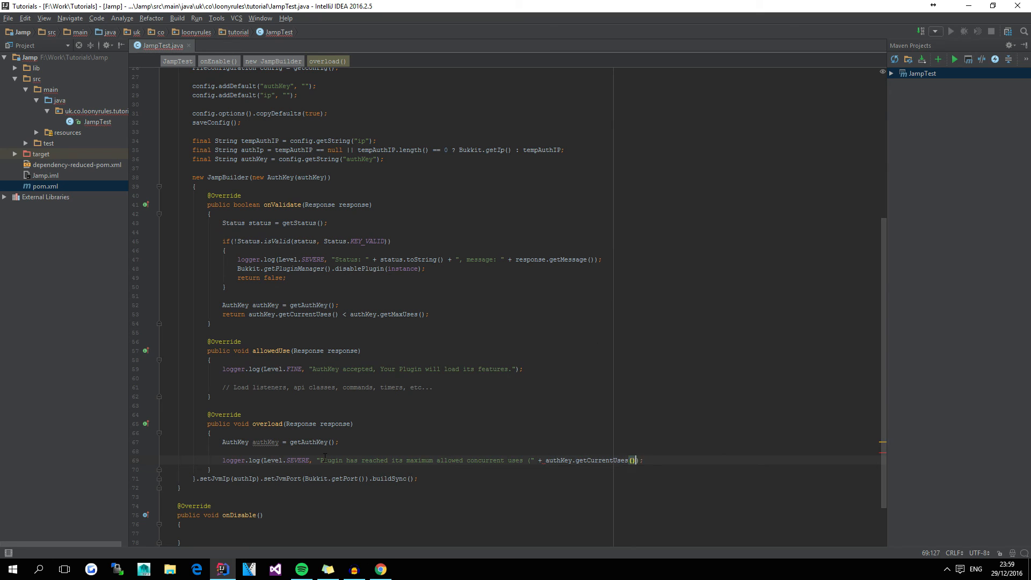
type("\"/\" + authKey.getMaxUses() + \").\"")
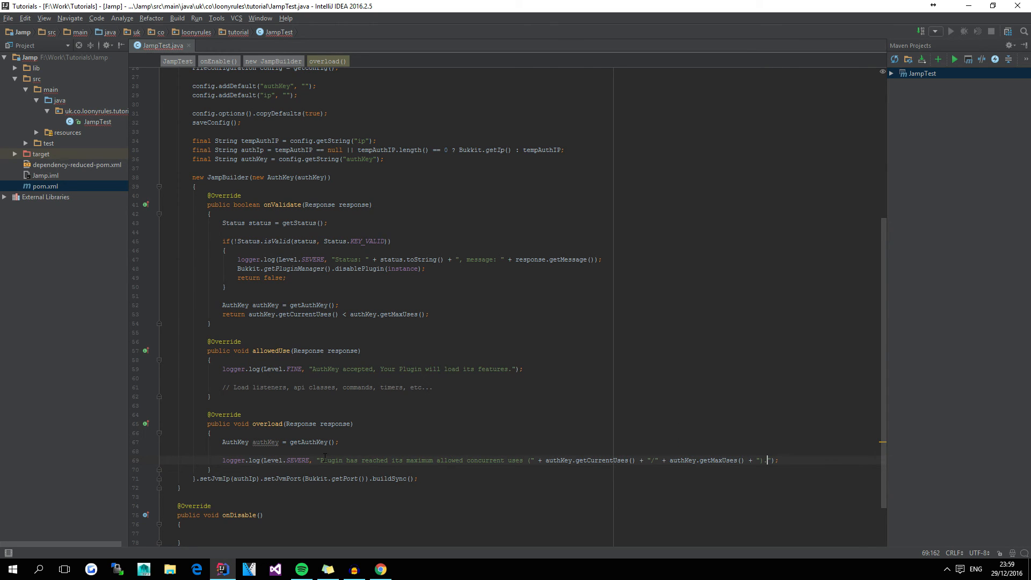
- Disable the plugin with Bukkit.getPluginManager().disablePlugin(instance) after the overload log
type("ukkit.getPluginManager().disablePlugin(instance);")
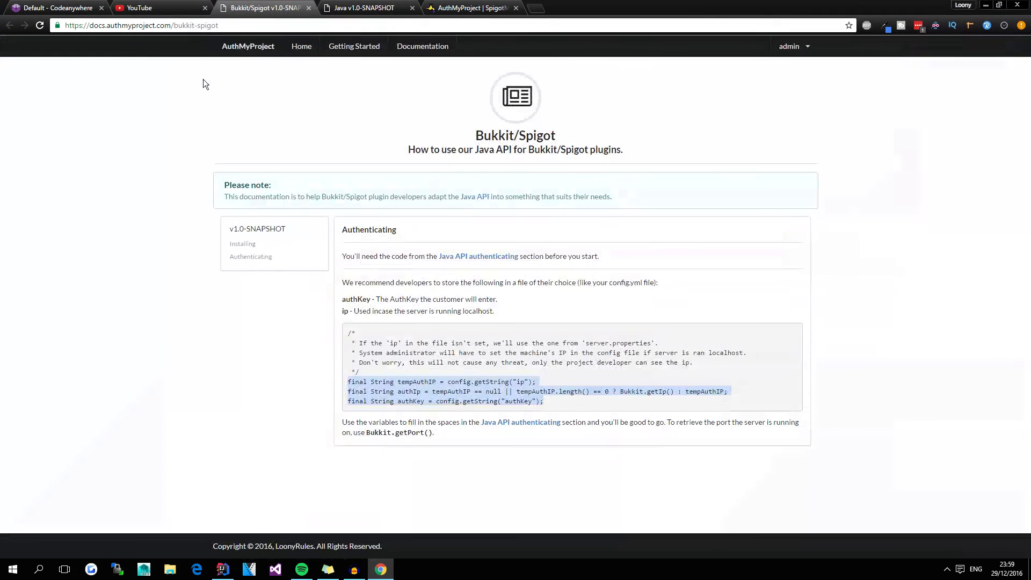
- View the full JampBuilder authenticating example on the Java v1.0-SNAPSHOT docs page
left_click(366, 7)
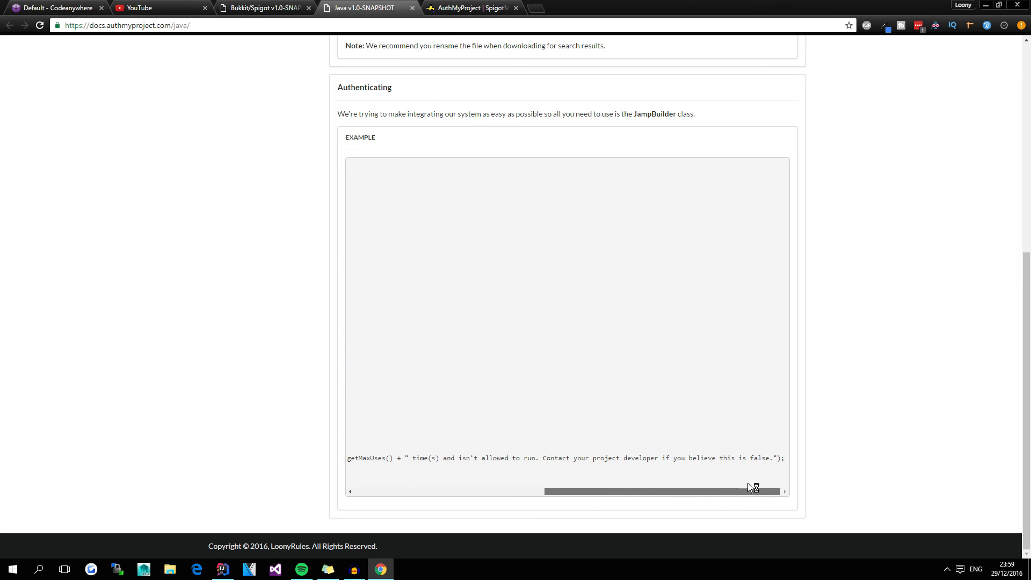
scroll("left", 3)
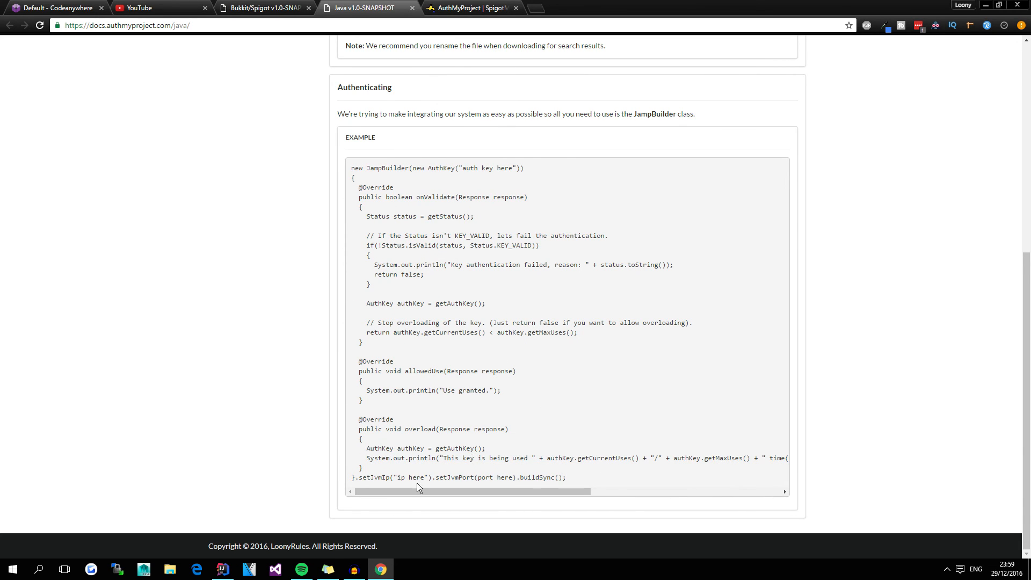
mouse_move(394, 344)
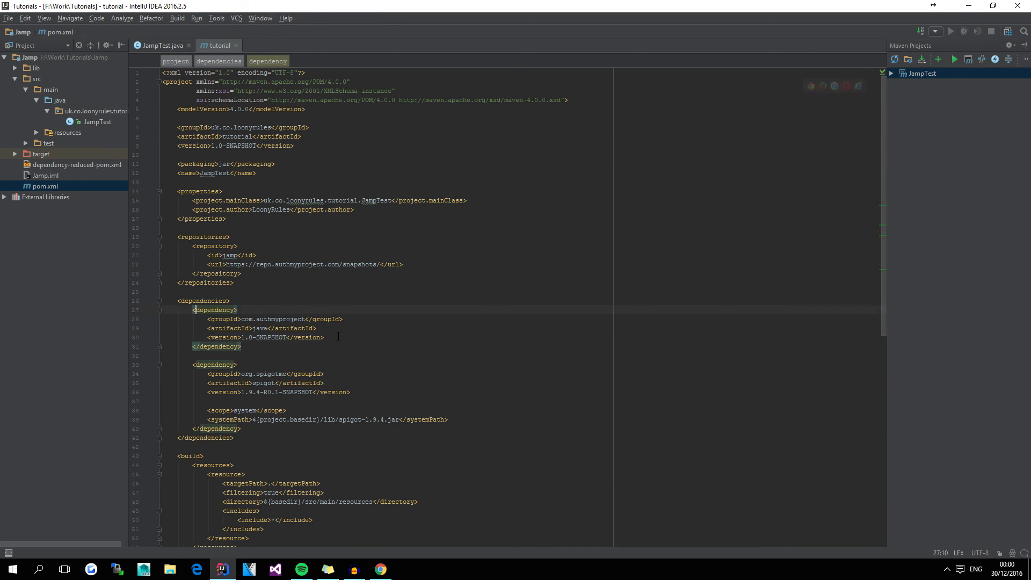
- Add <scope>compile</scope> under the com.authmyproject dependency in pom.xml
type("<scope>cc")
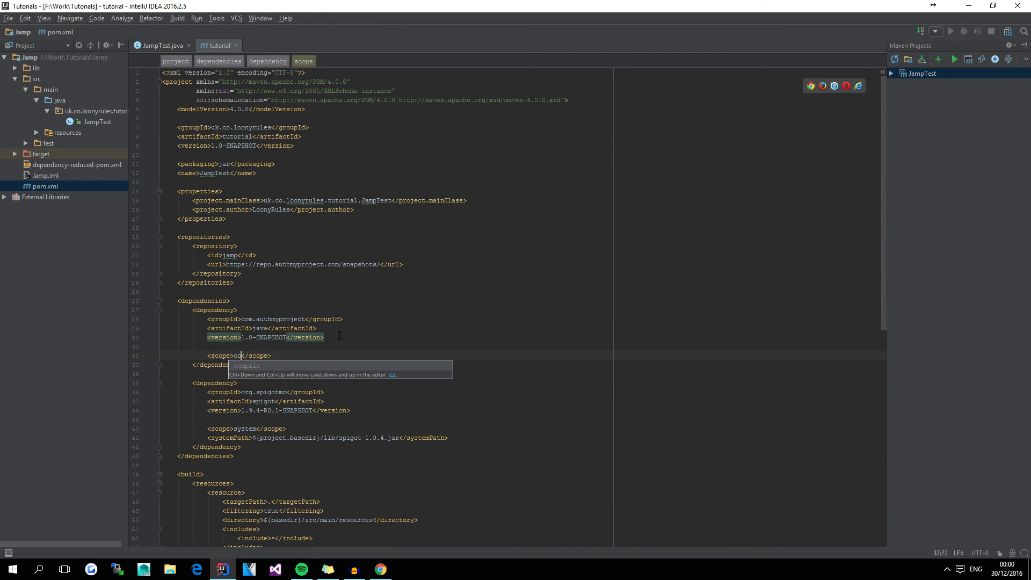
left_click(158, 45)
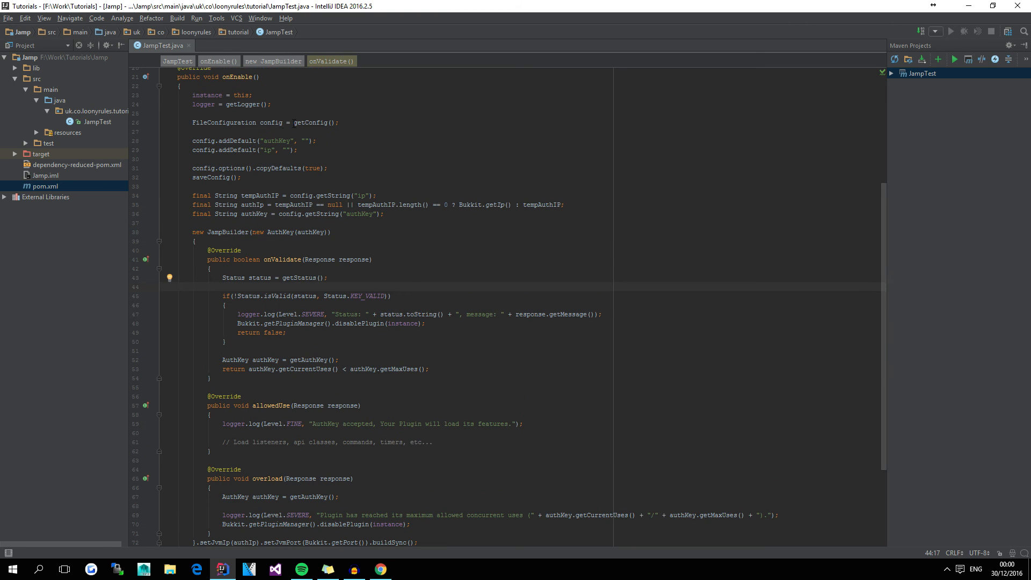
left_click(297, 122)
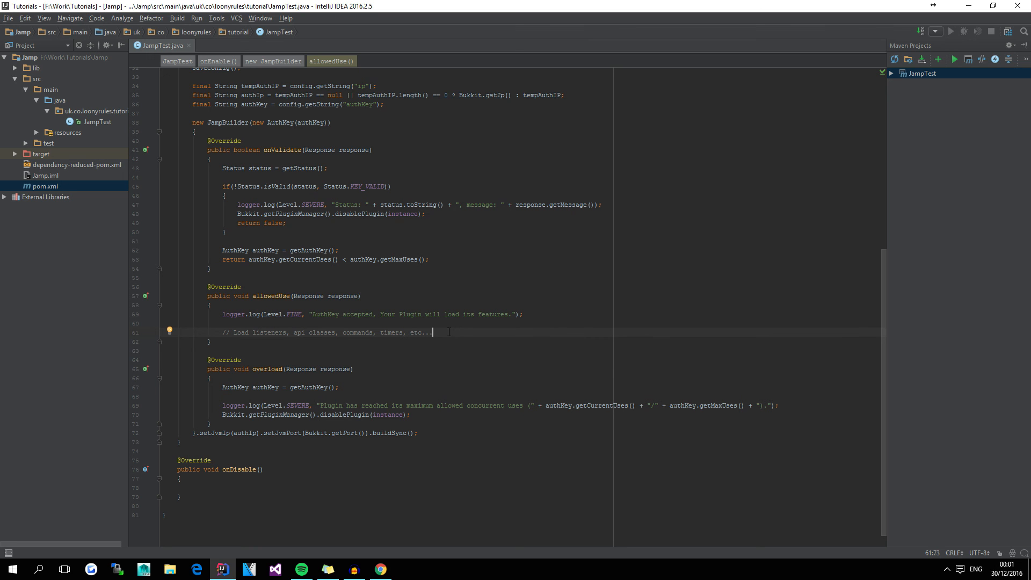
mouse_move(445, 297)
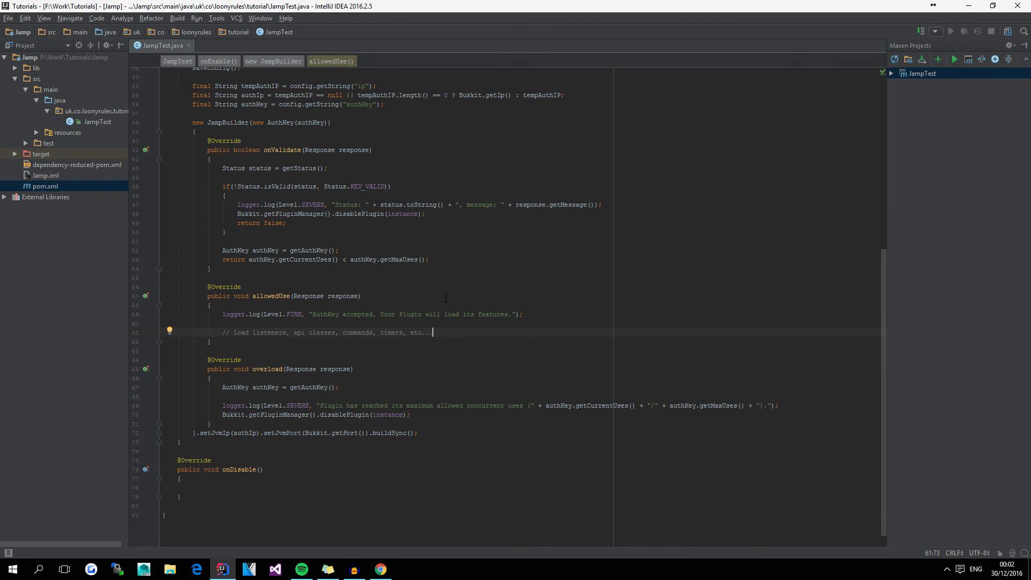